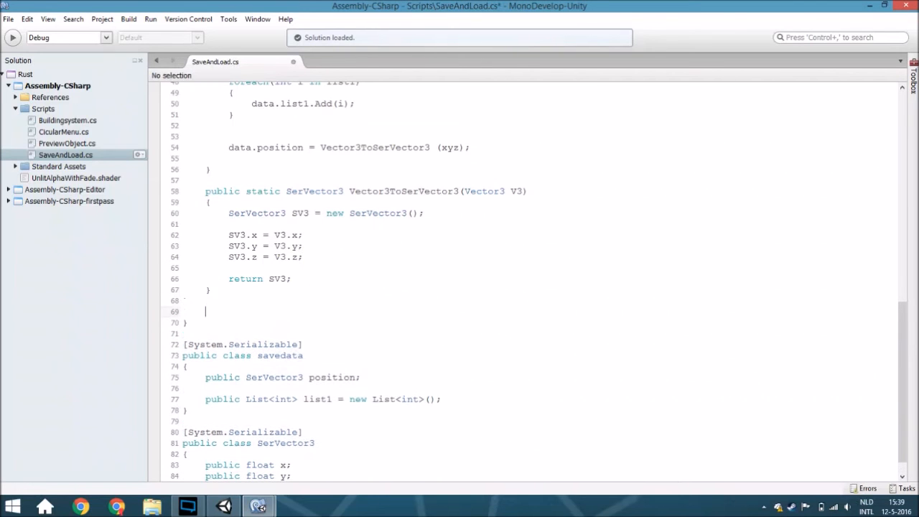
Write the signature 'public static Vector3 SerVector3ToVector(SerVector3 SV3)' below Vector3ToSerVector3
type("public static Vector3")
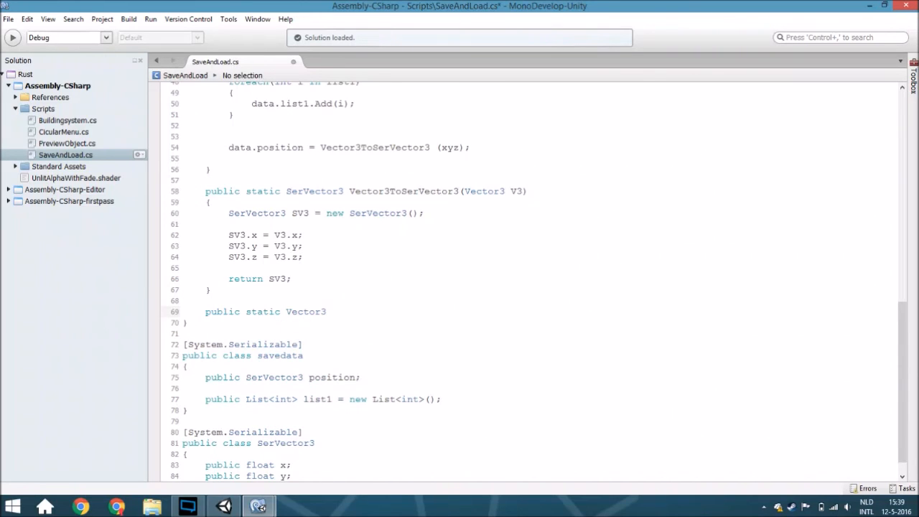
left_click(328, 310)
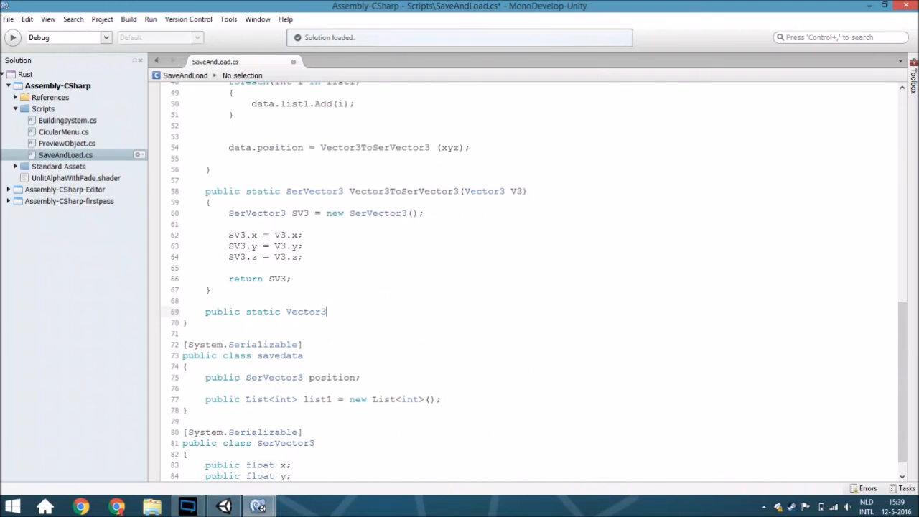
mouse_move(666, 290)
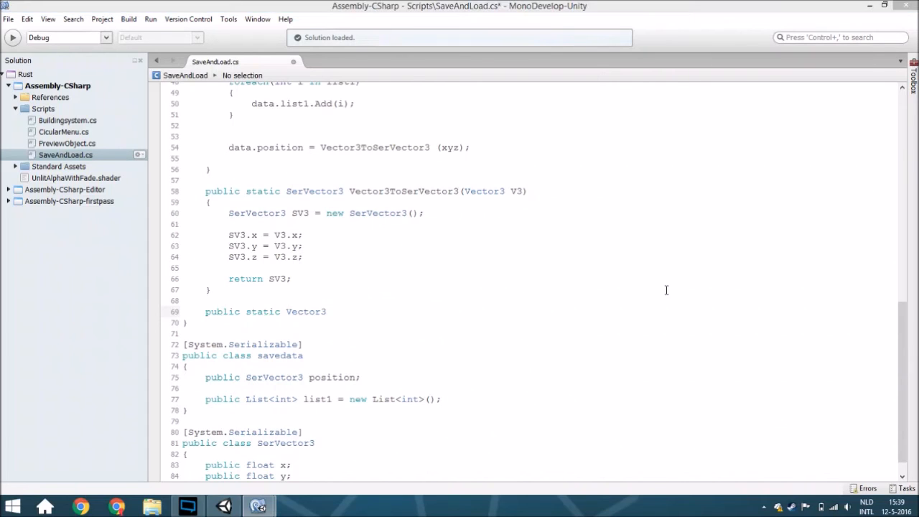
mouse_move(370, 307)
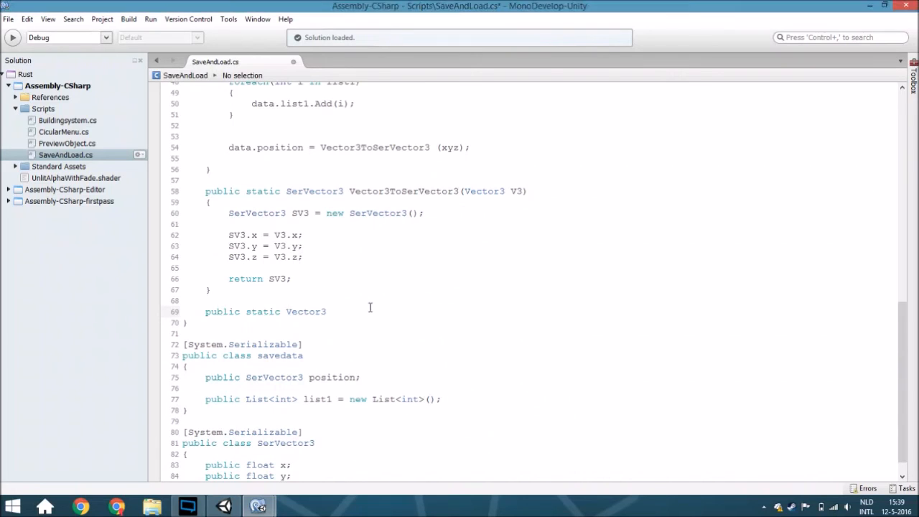
type("se")
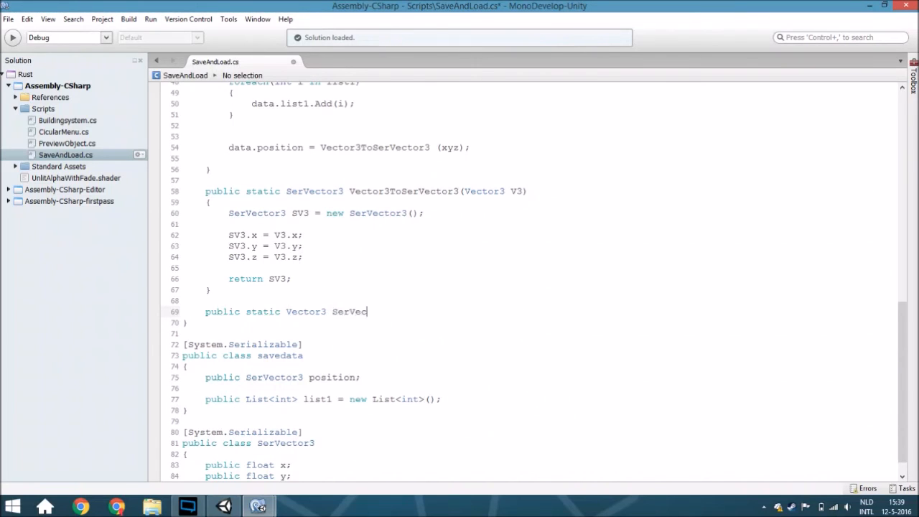
type("tor3")
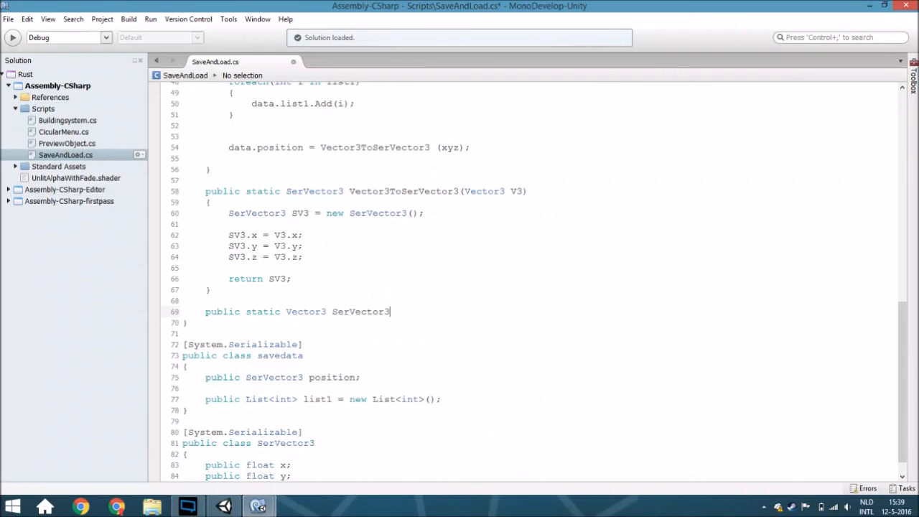
type("T")
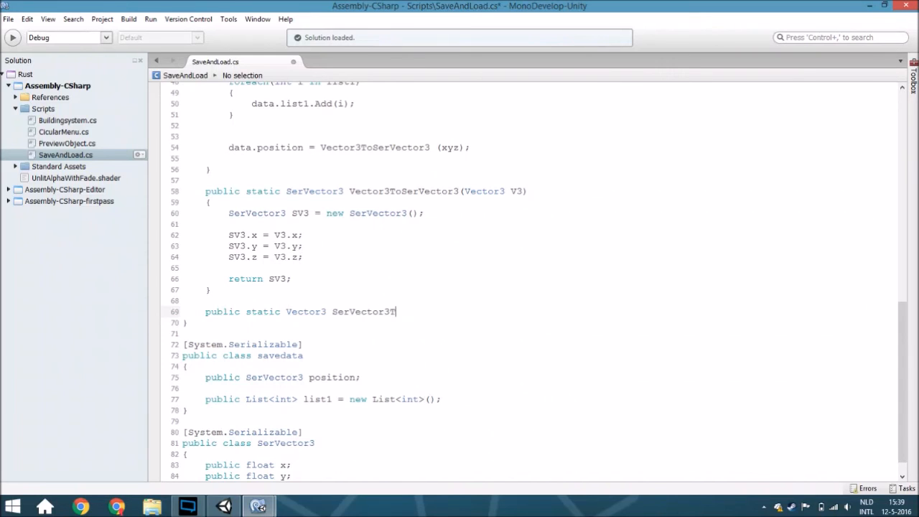
type("oVector(")
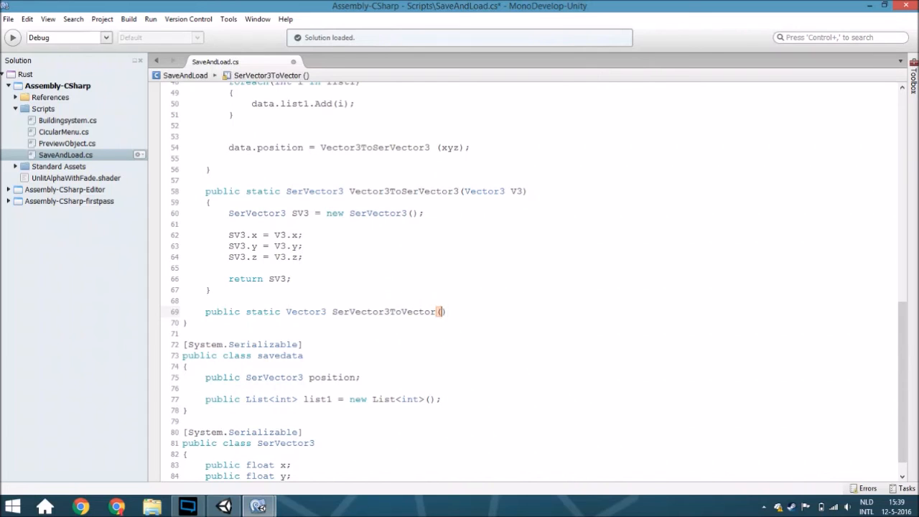
type("SerVector3")
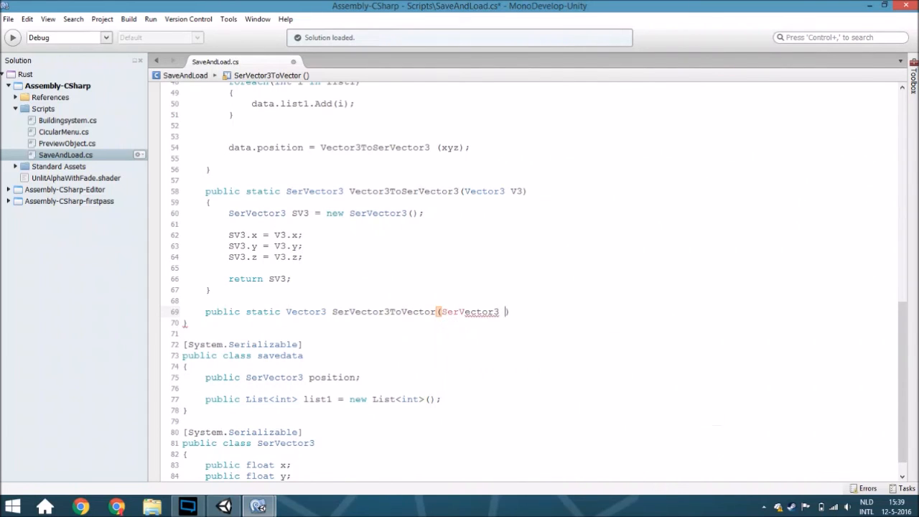
type("SerVector3#")
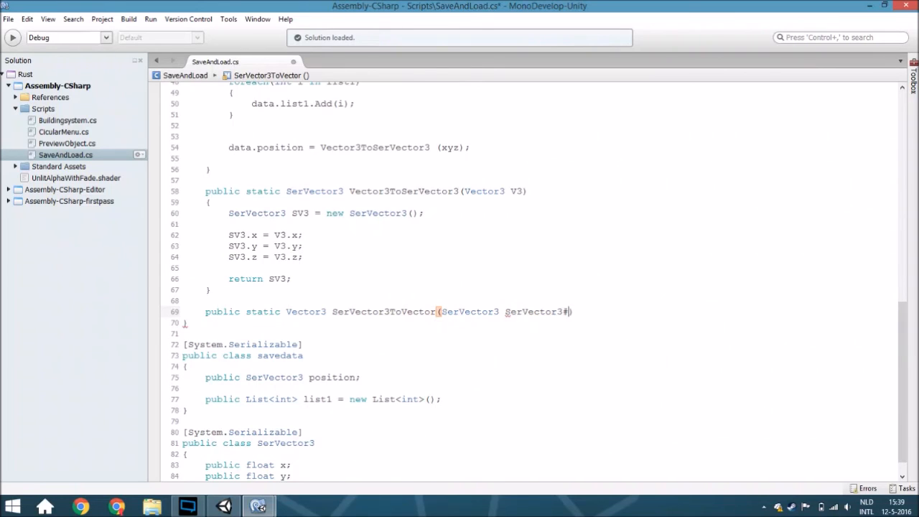
key("BackSpace")
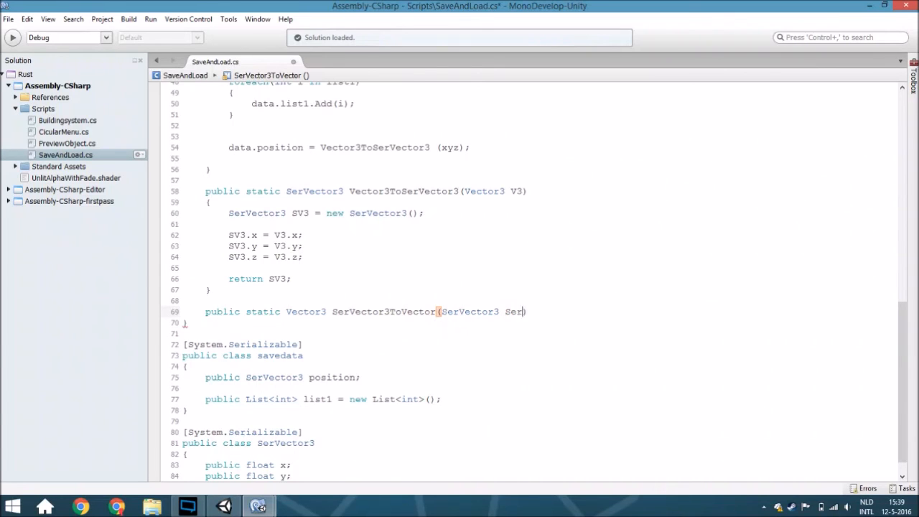
type("V3")
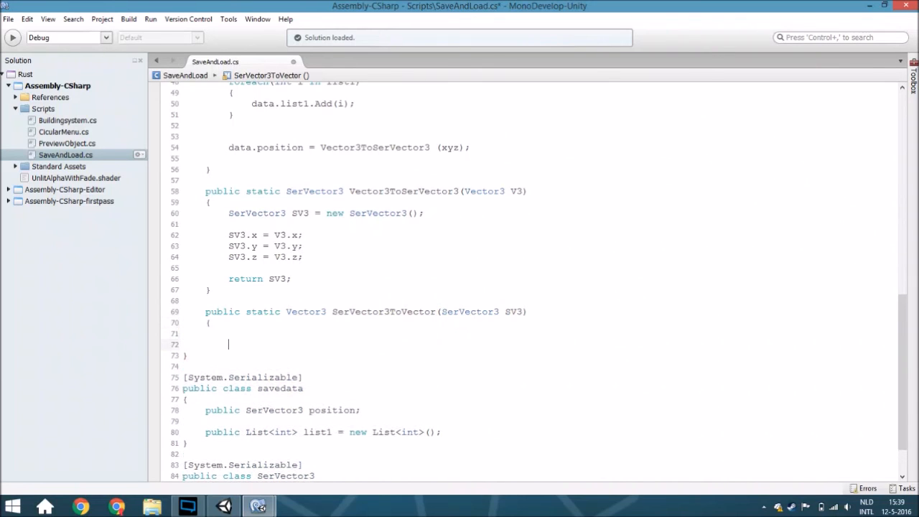
Create 'Vector3 V3 = new Vector3();' and assign V3.x/y/z from SV3.x/y/z
type("vec")
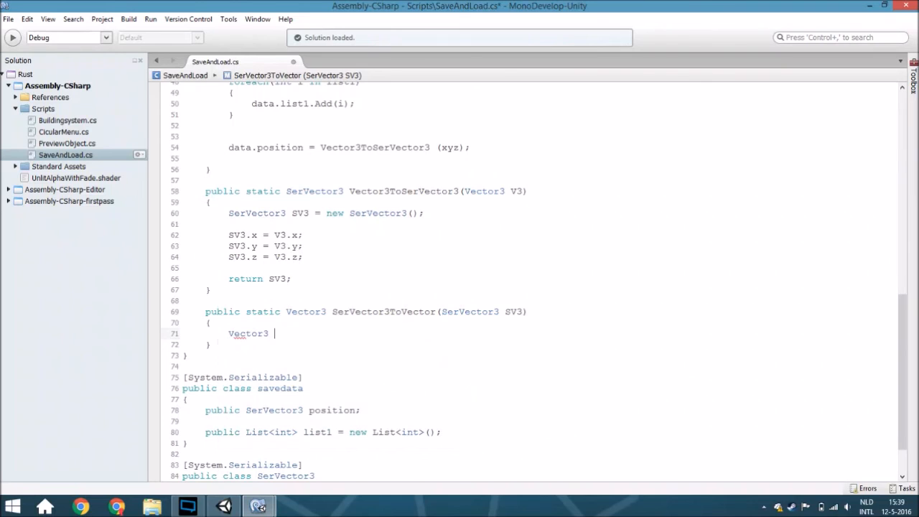
type("V3 =")
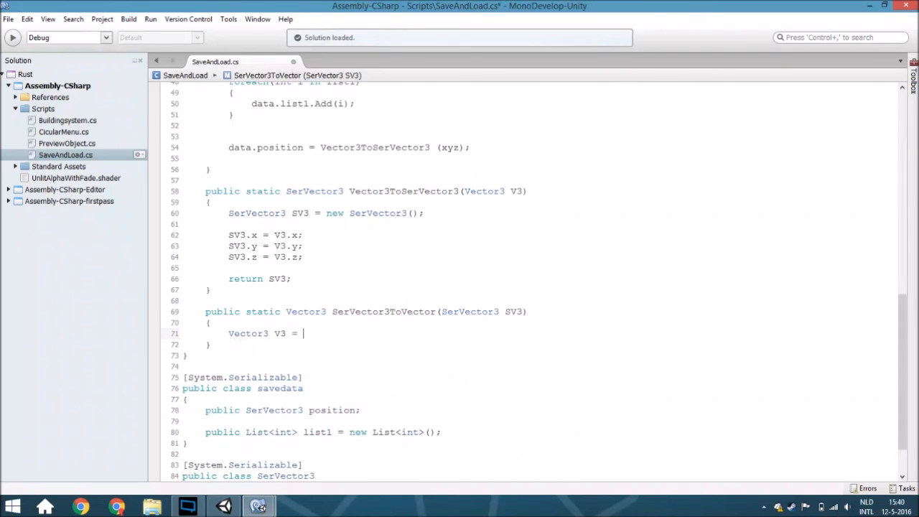
type("new Vector3")
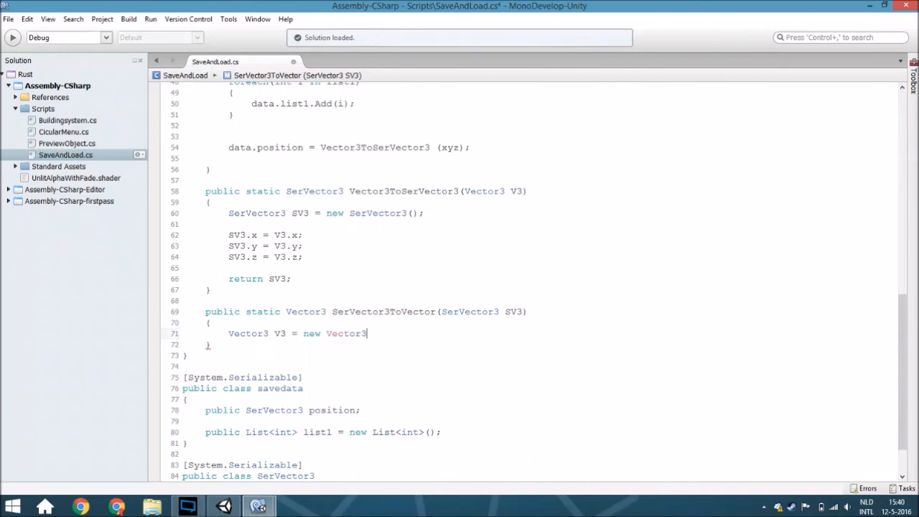
type("();")
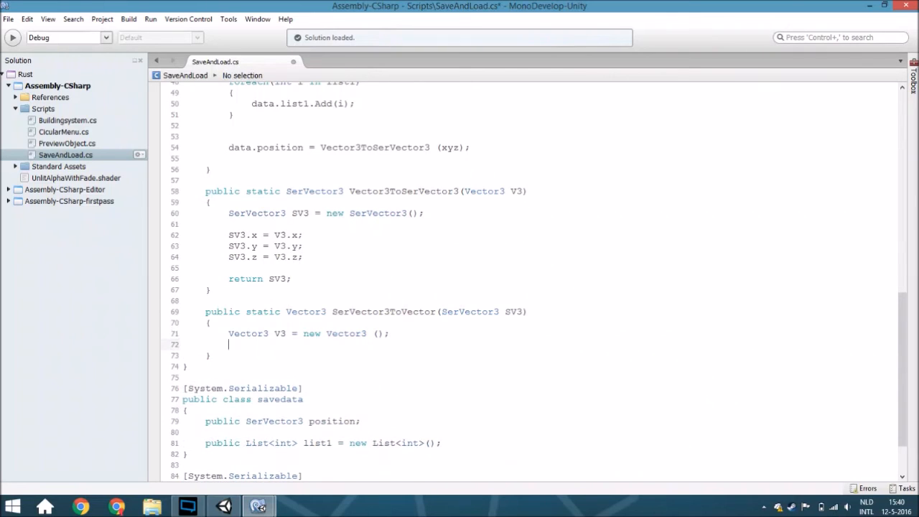
key("Return")
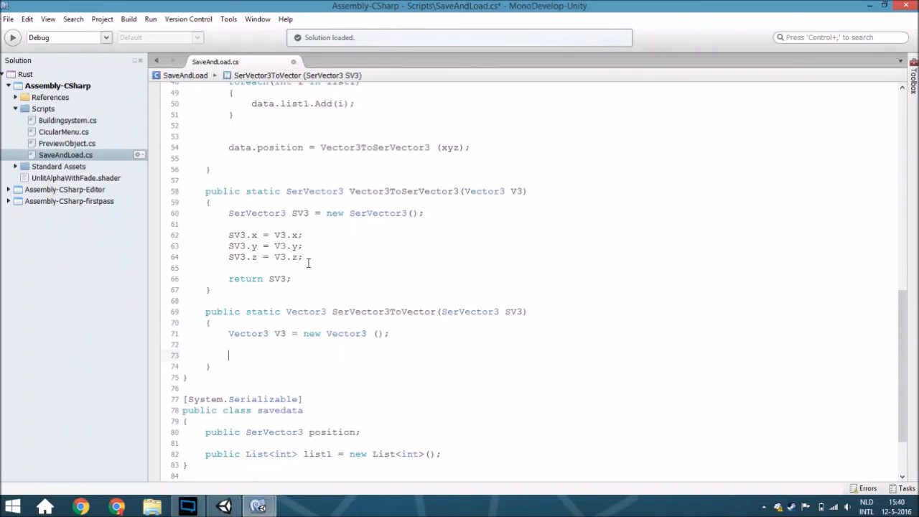
left_click(302, 256)
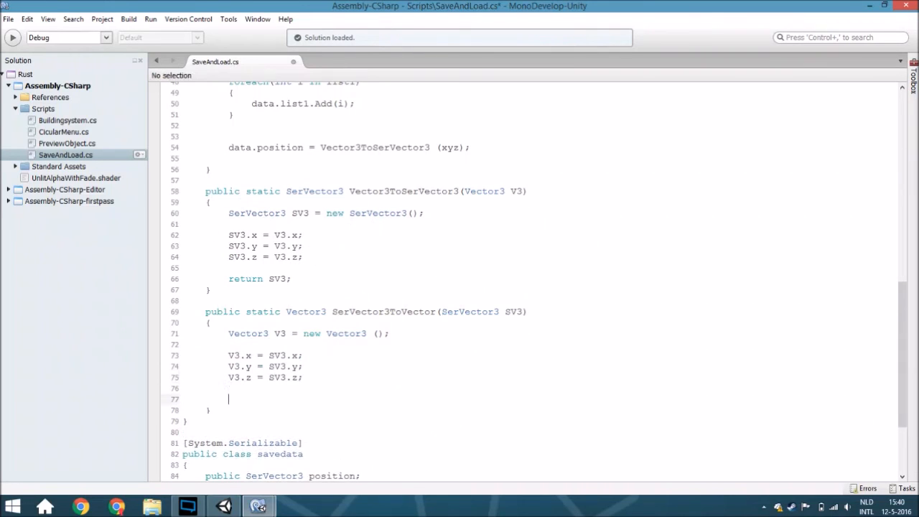
End SerVector3ToVector with 'return V3;'
type("ret")
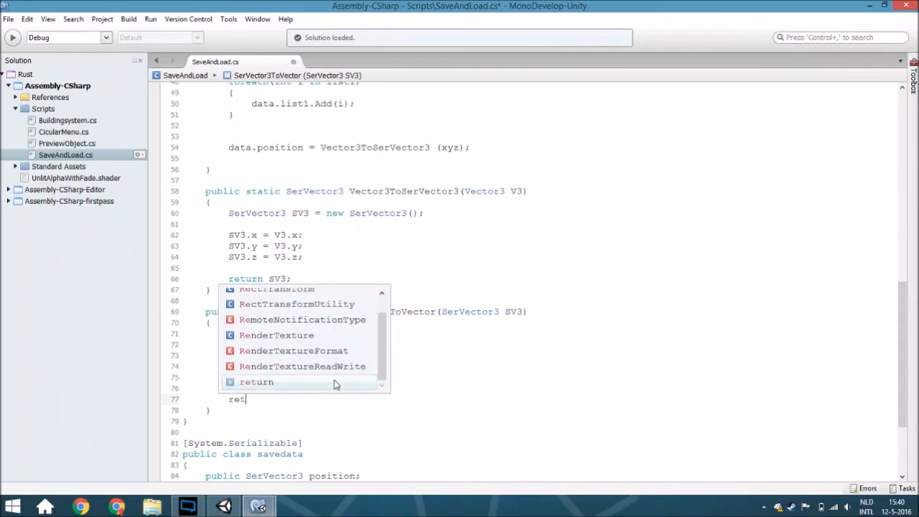
type("V3")
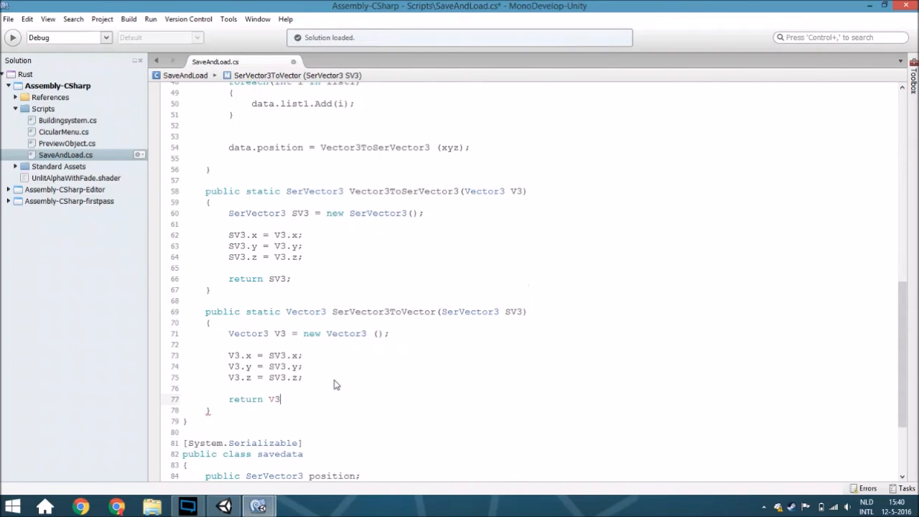
left_click(304, 356)
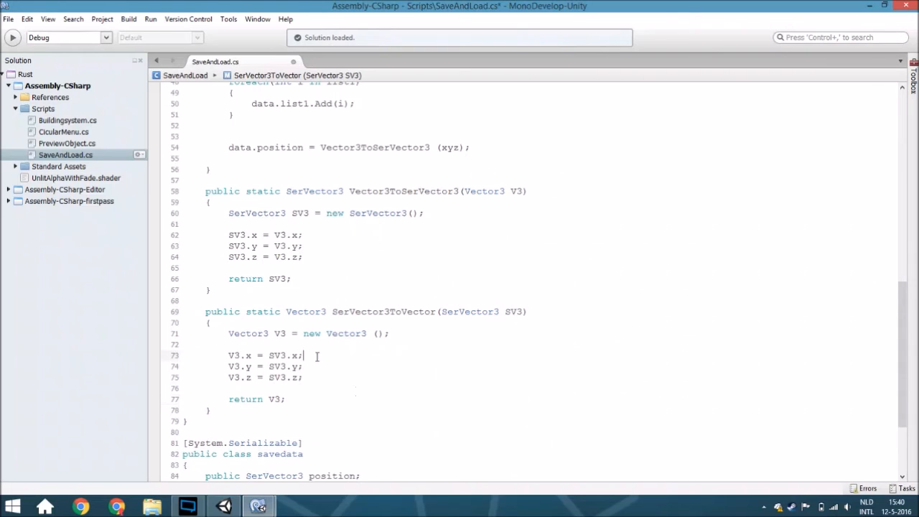
mouse_move(221, 325)
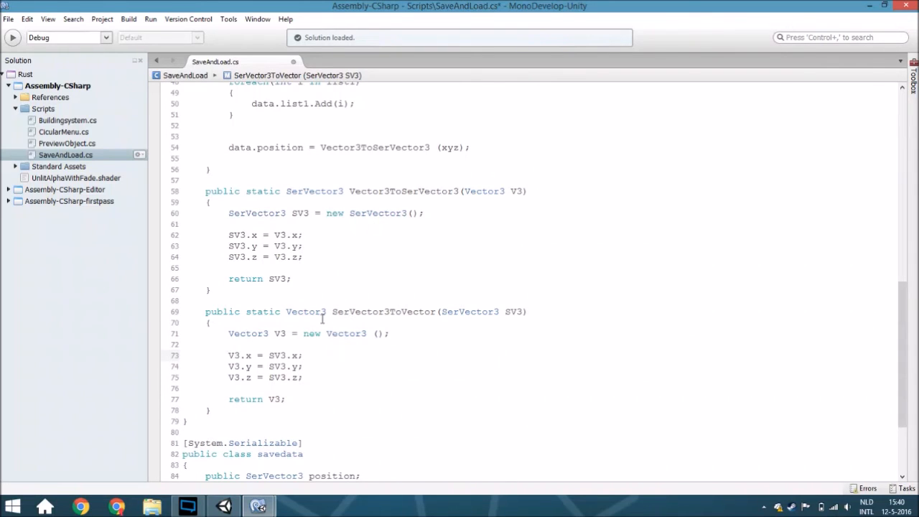
left_click(460, 311)
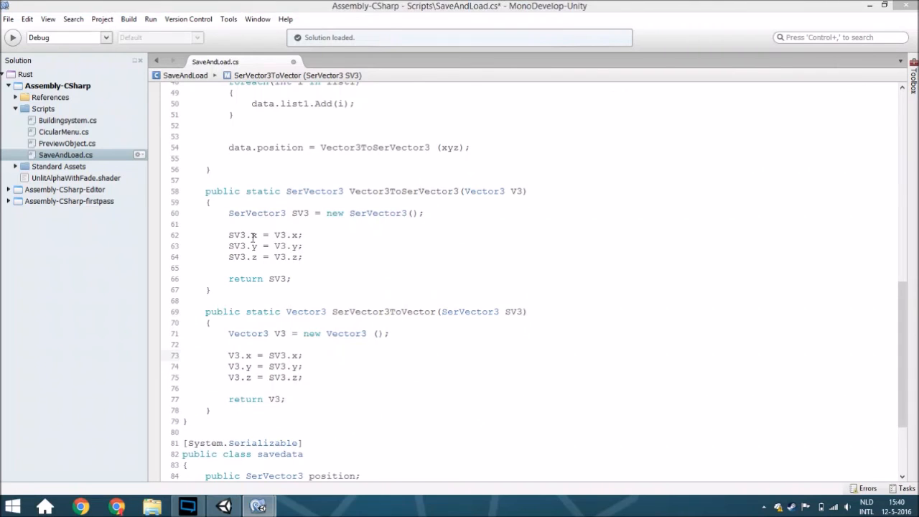
scroll("up", 3)
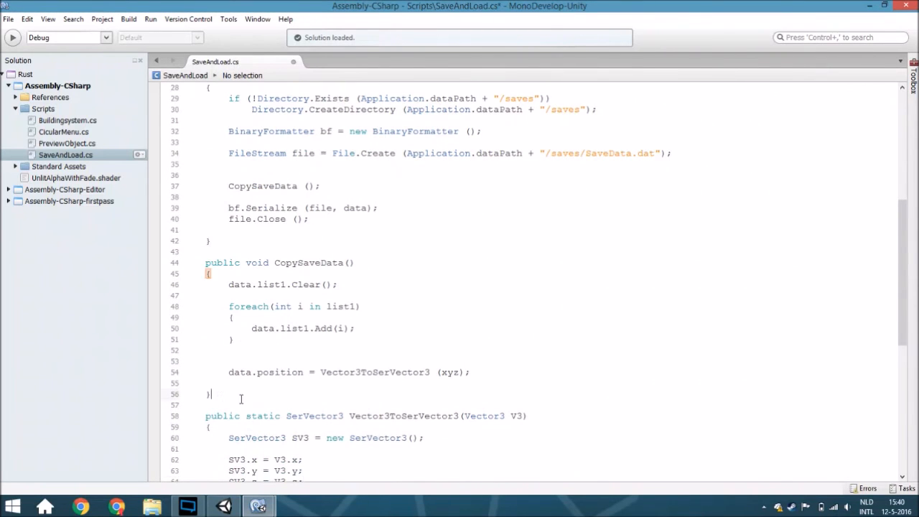
Declare 'public void Load()' with an if() inside its body
type("public")
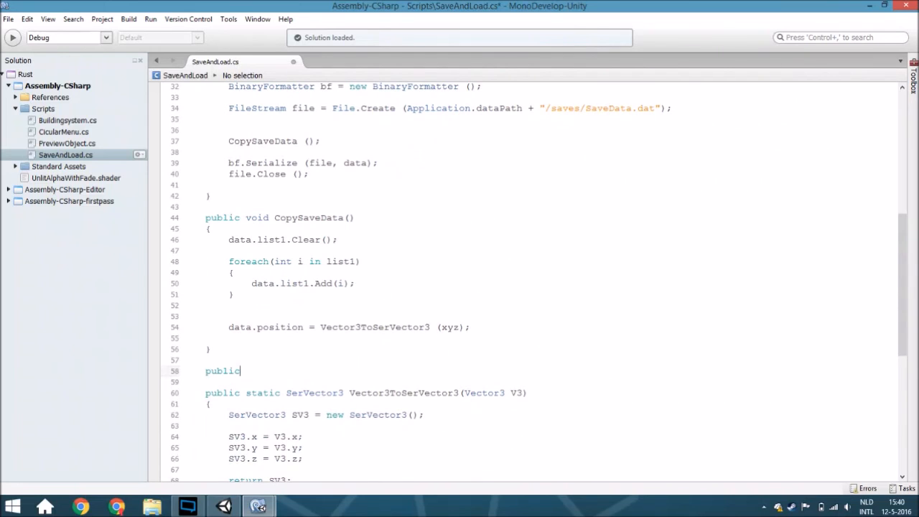
type("void Load(")
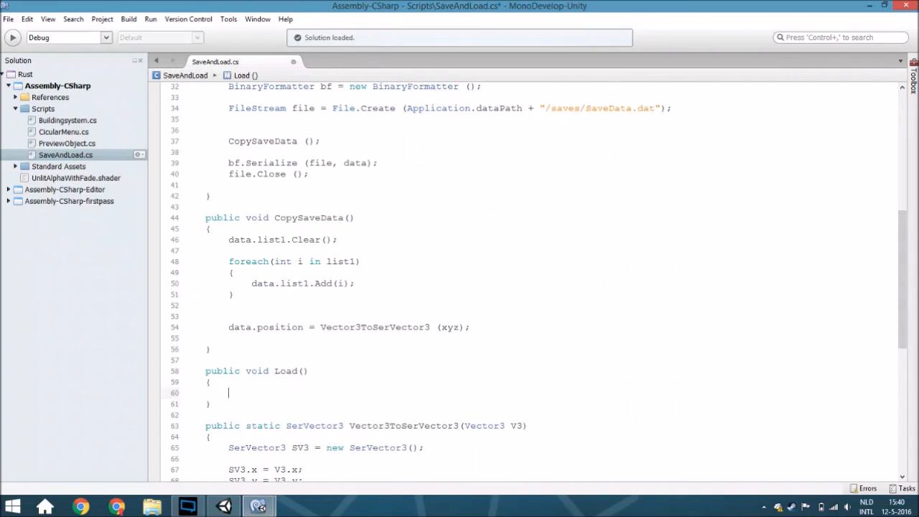
type("if()")
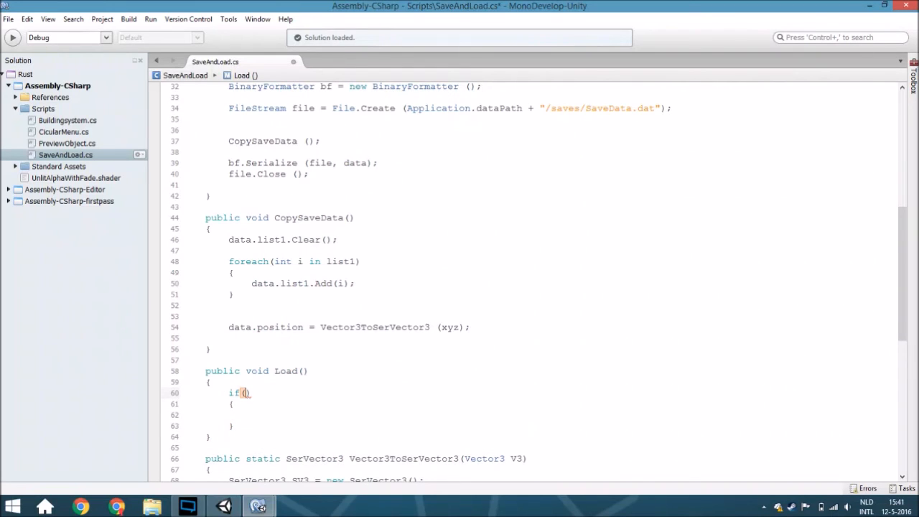
Make the condition File.Exists(Application.dataPath + "/saves/SaveData.dat")
type("File.")
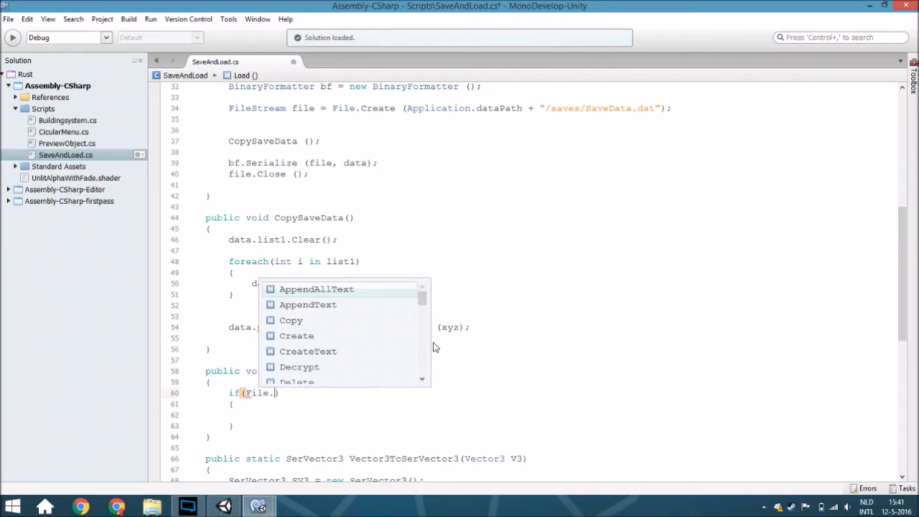
type("ec")
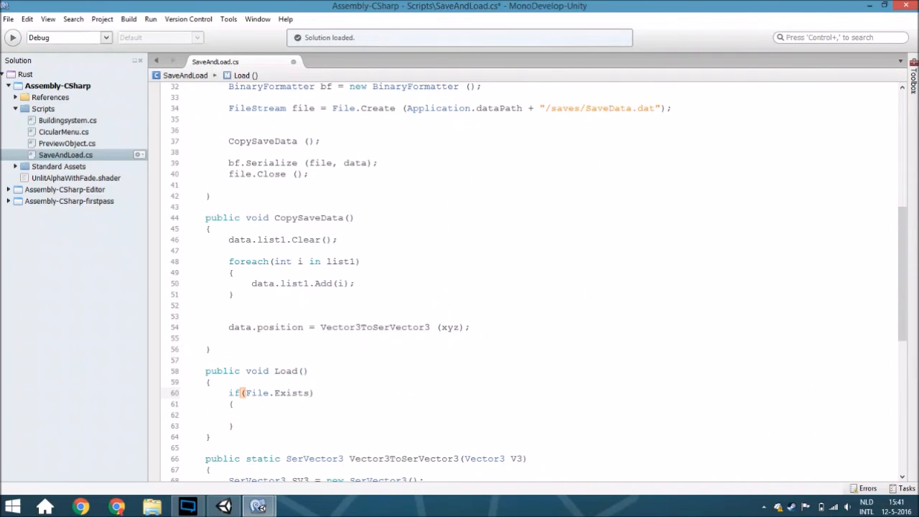
type("a")
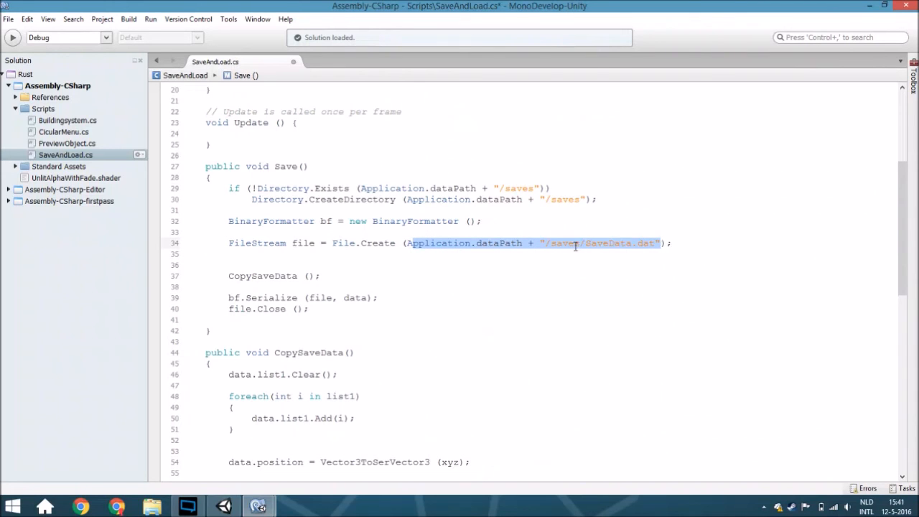
scroll("down", 3)
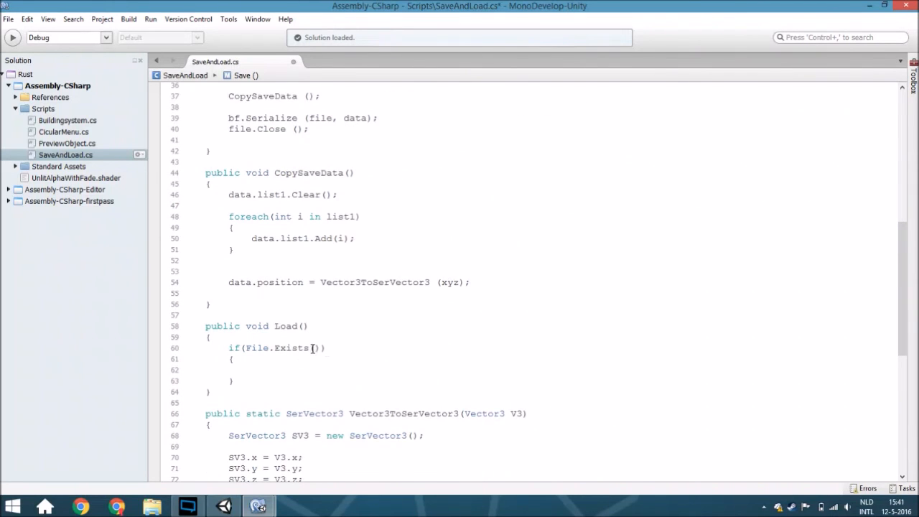
type("pplication.dataPath + \"/saves/SaveData.dat\"")
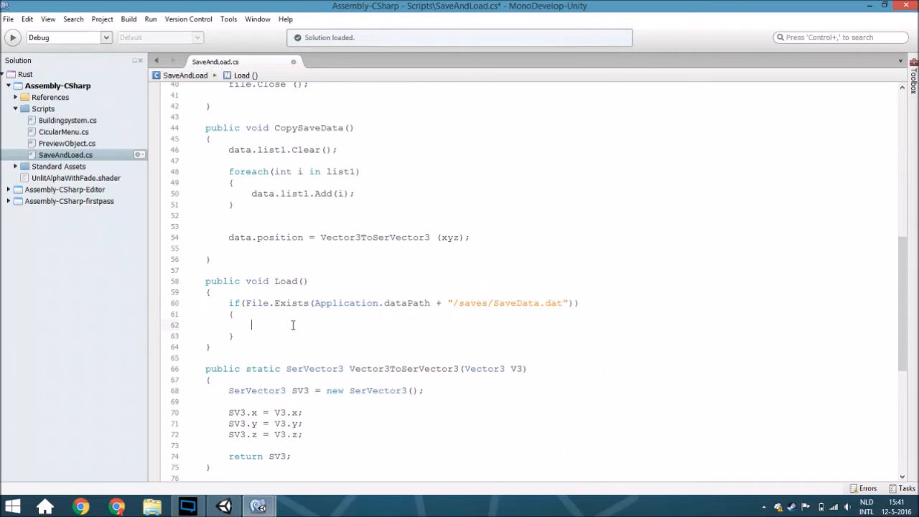
mouse_move(434, 331)
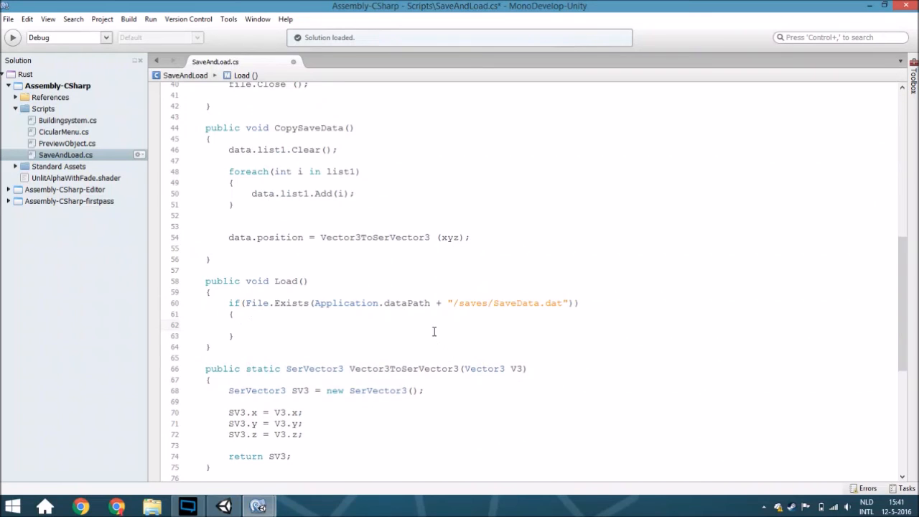
Create 'BinaryFormatter bf = new BinaryFormatter();' and 'FileStream file = File.Open(...)' for the save file
type("bina")
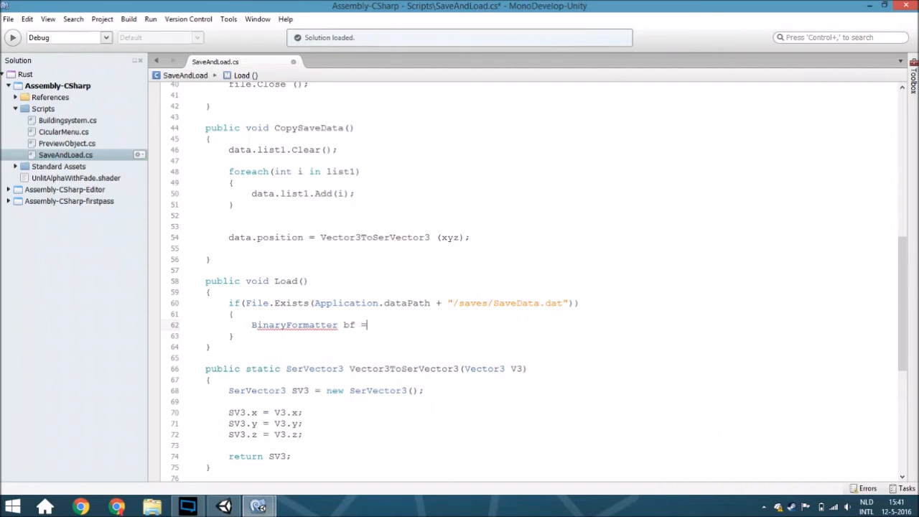
type("new BinaryFormatter")
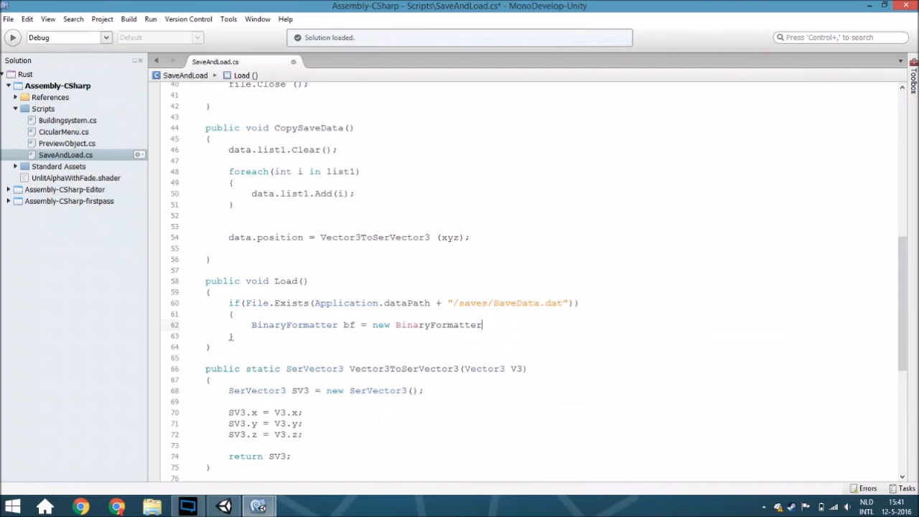
type("();")
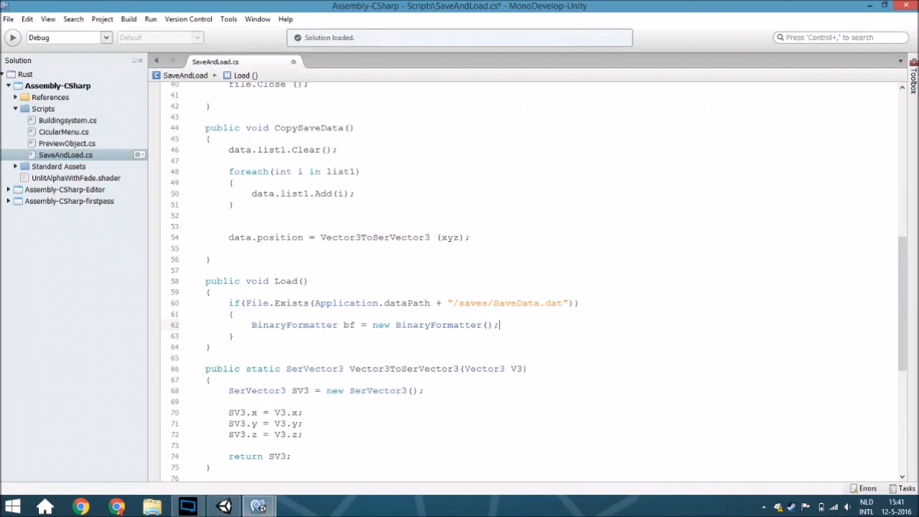
type("files")
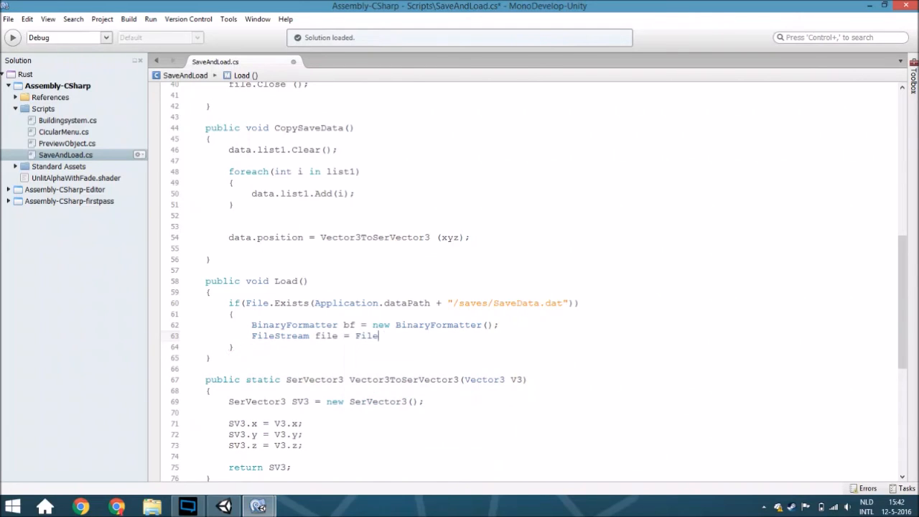
key("backspace")
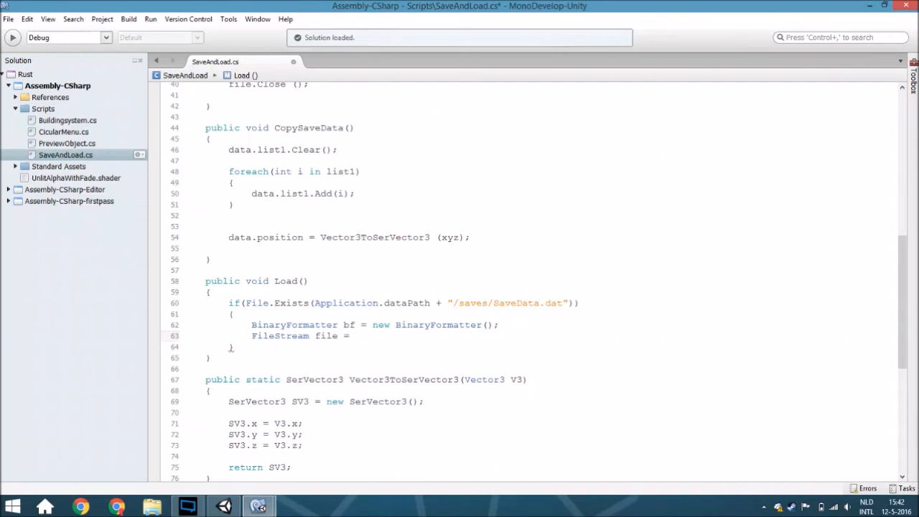
type("File.open(Application.dataPath + \"/saves/SaveData.dat\", file);")
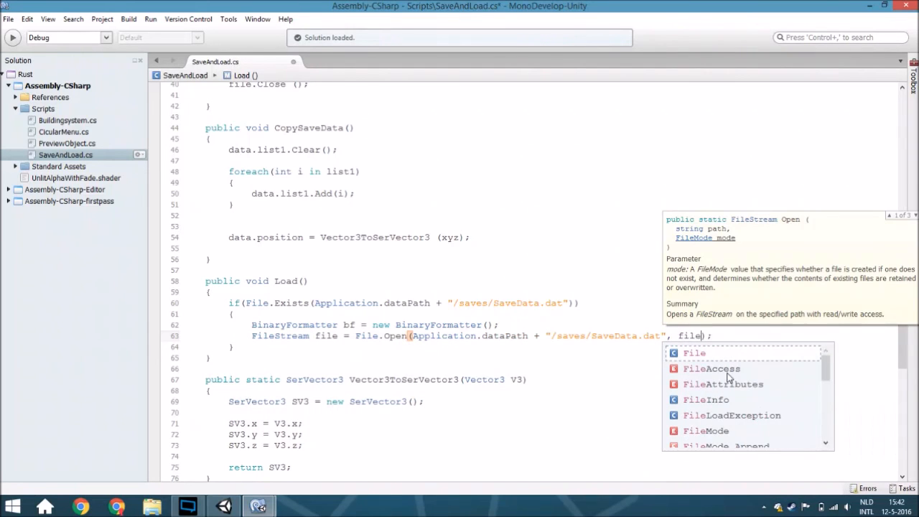
type(".op")
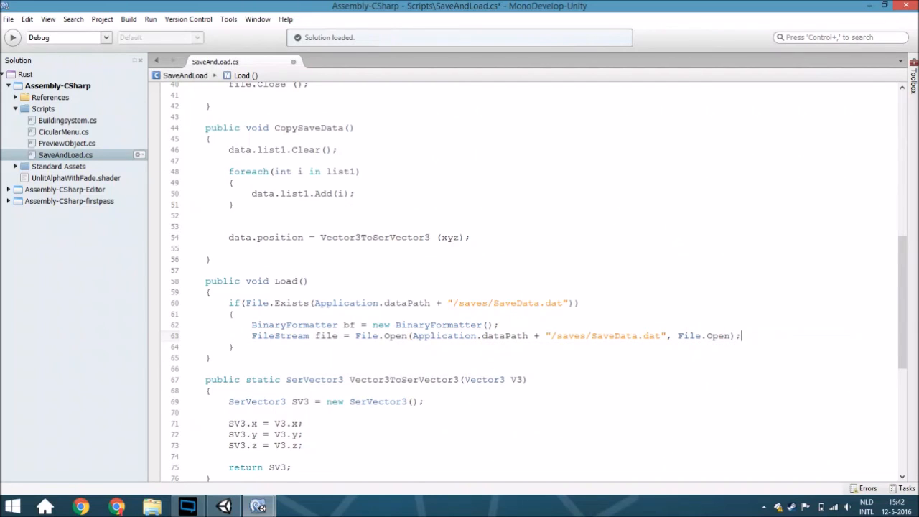
Deserialize the file into data with 'data = (savedata)bf.Deserialize(file);'
type("data")
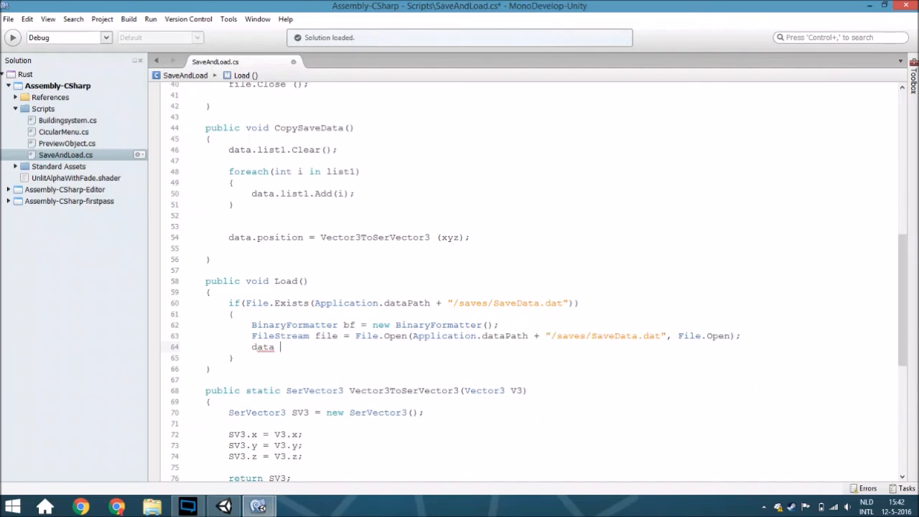
scroll("up", 3)
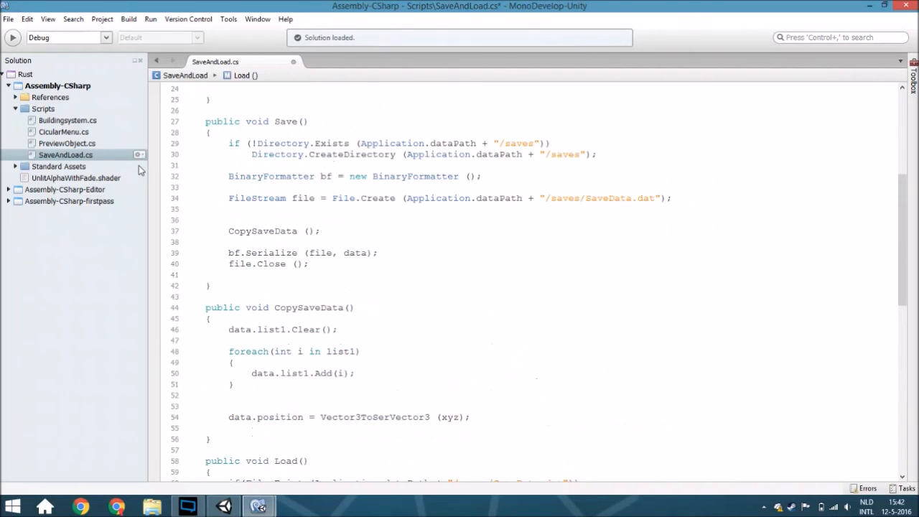
scroll("up", 3)
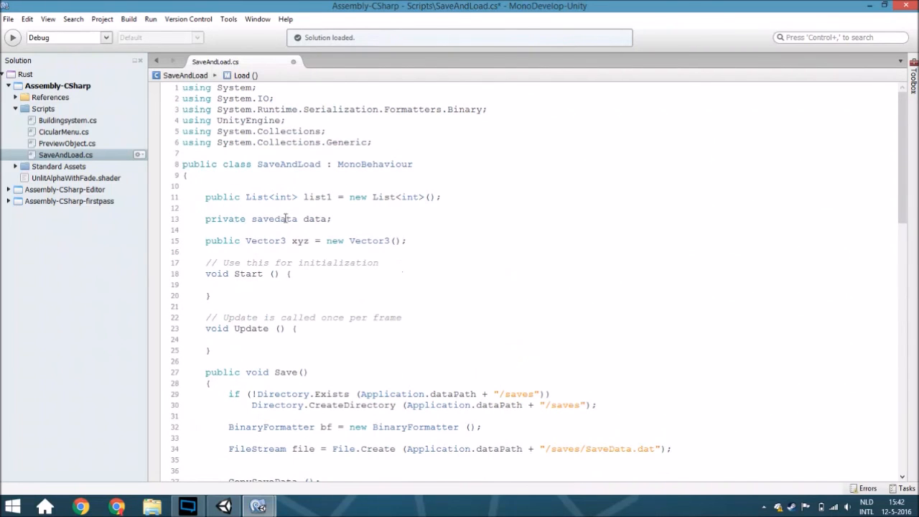
scroll("down", 3)
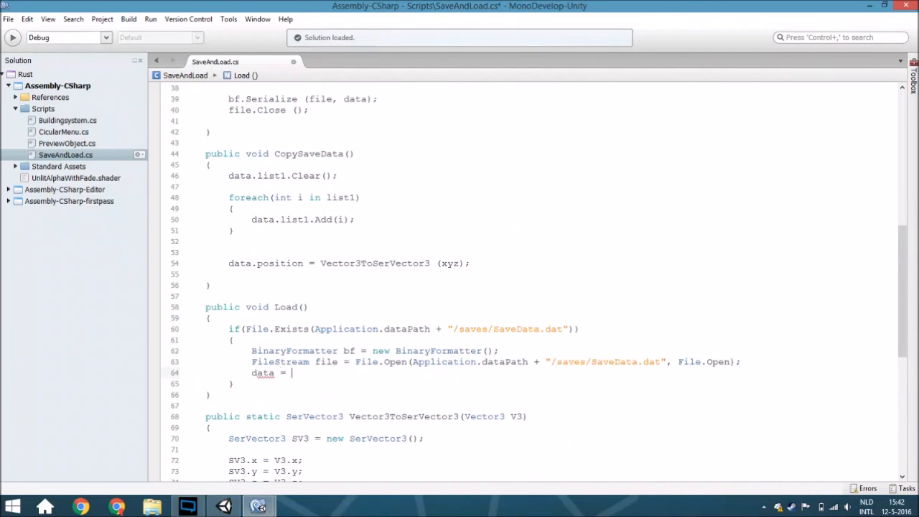
type("(savedata")
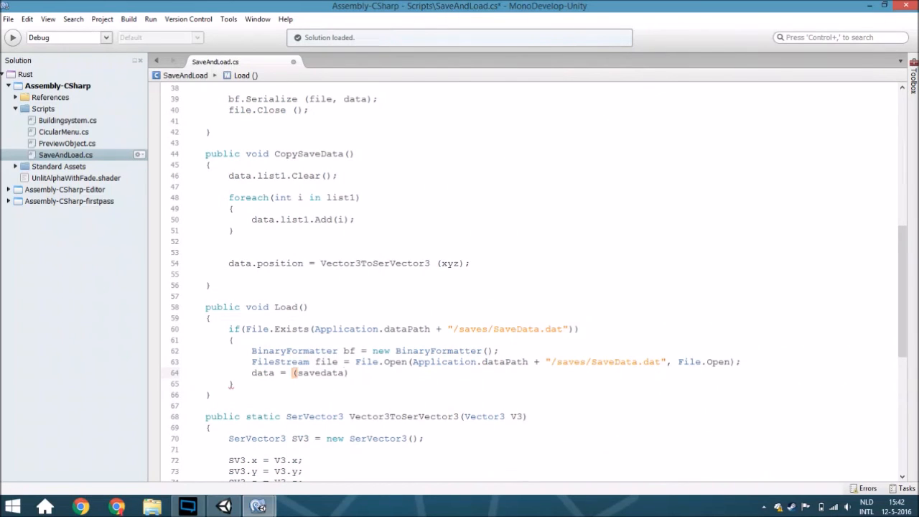
type("bf")
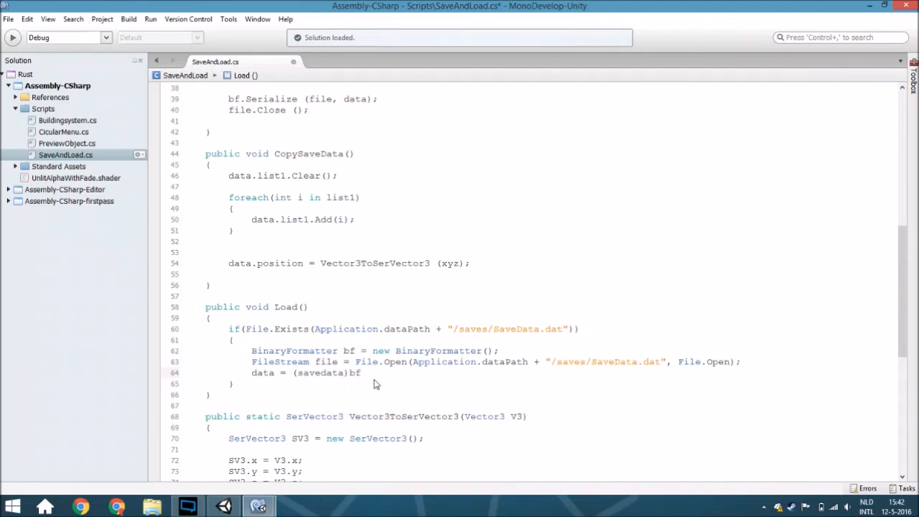
type(".der")
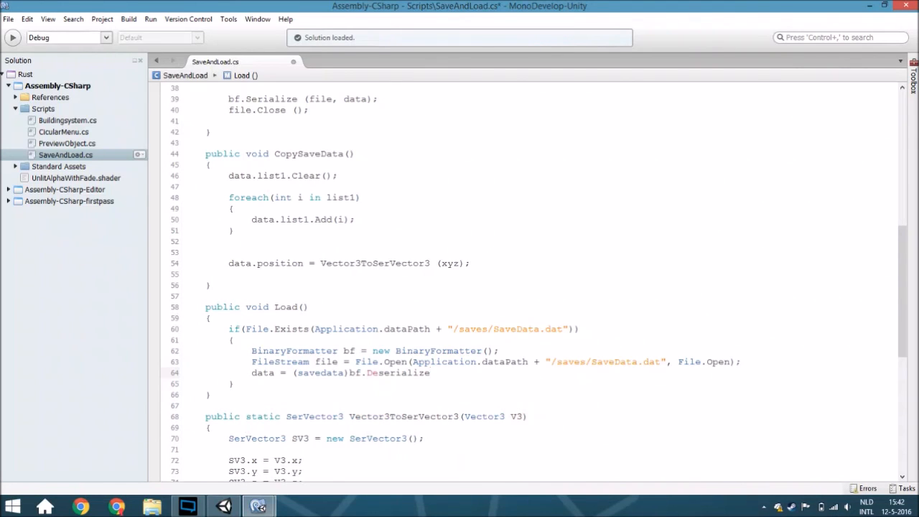
type("(file);")
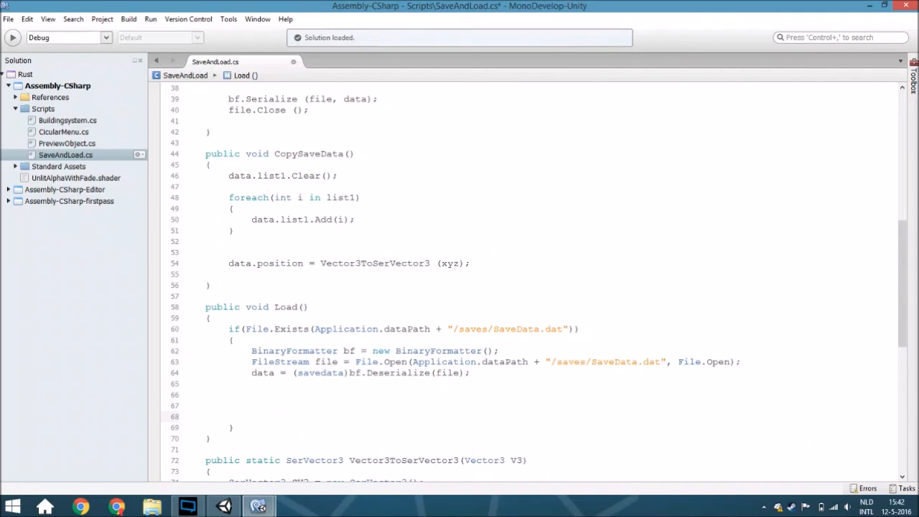
Close the stream with 'file.Close();'
type("file")
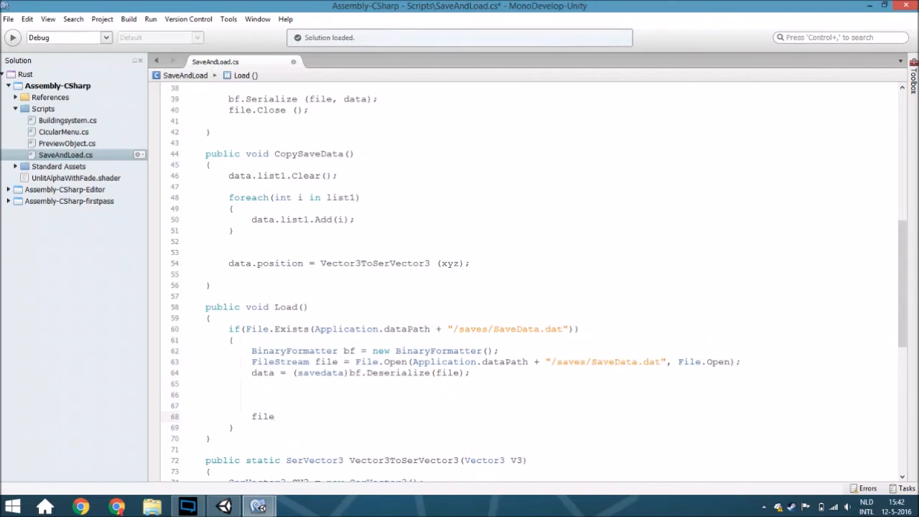
type("clos")
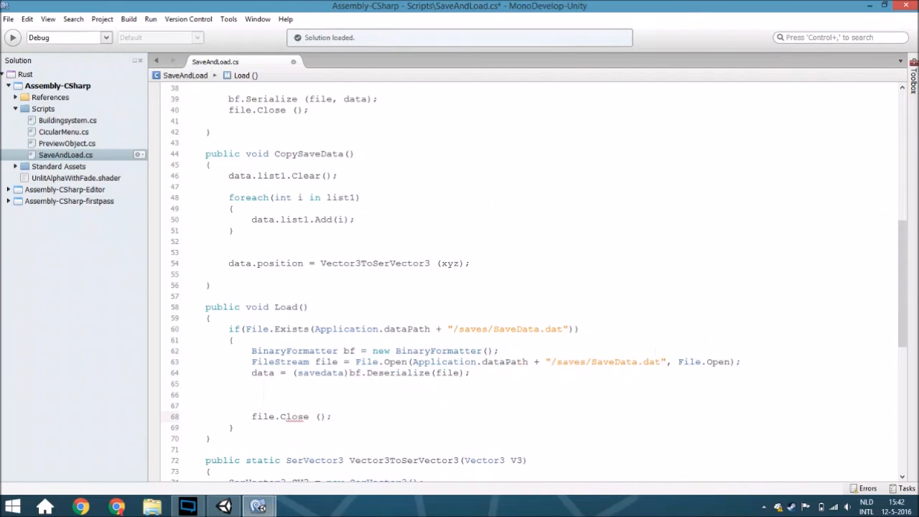
scroll("down", 3)
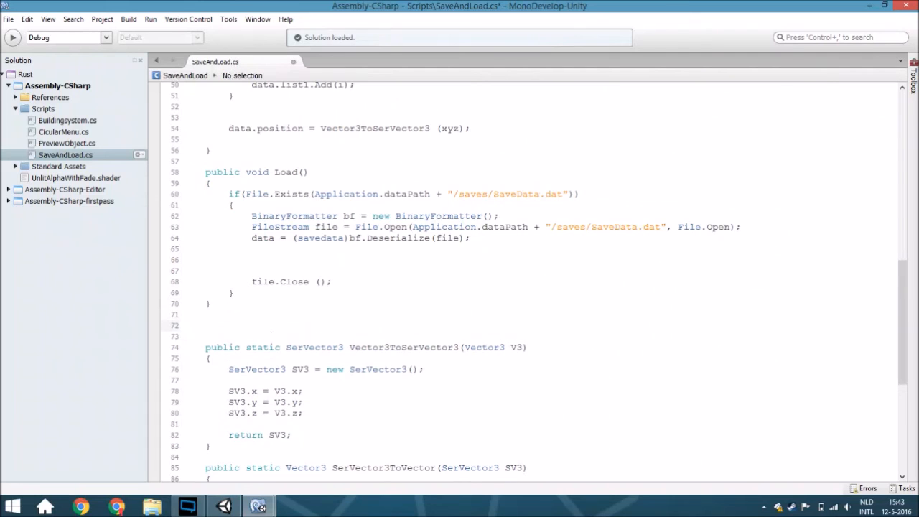
Declare an empty 'public void CopyLoadData()' method
type("public void")
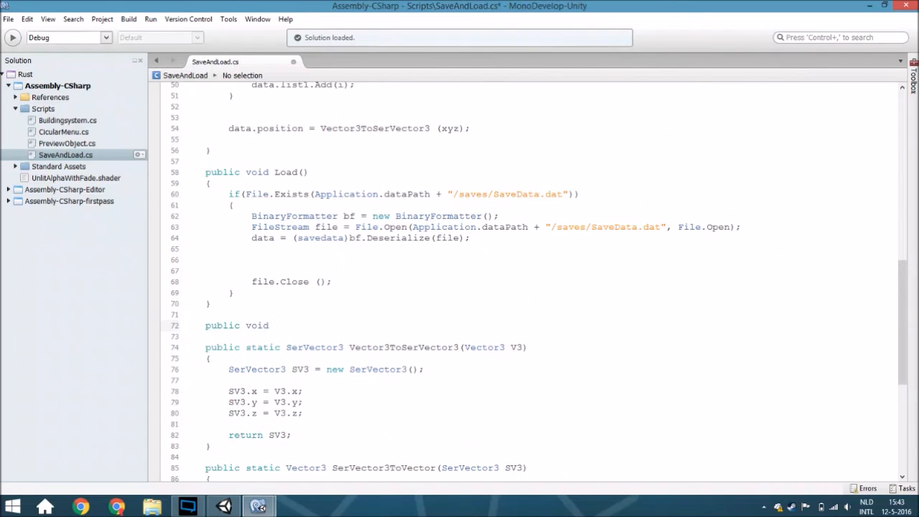
type("CopyLoad")
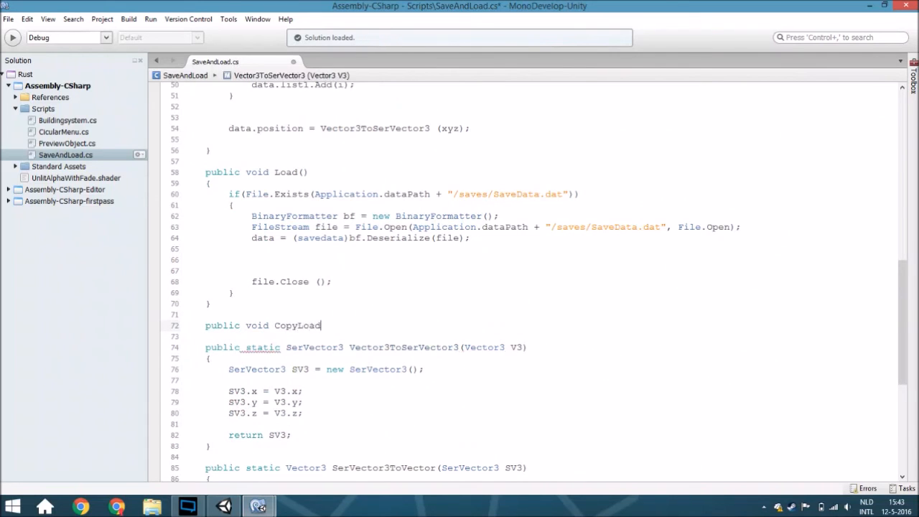
type("Data()")
type("{")
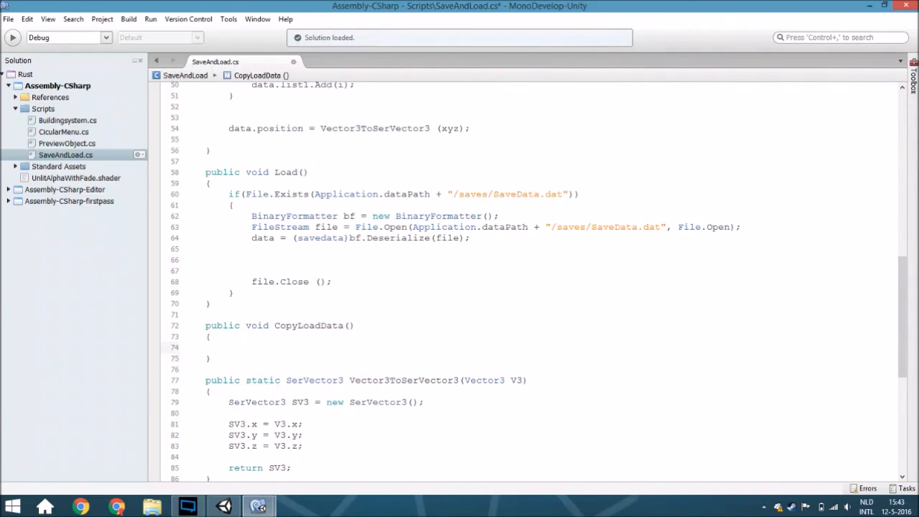
left_click(228, 348)
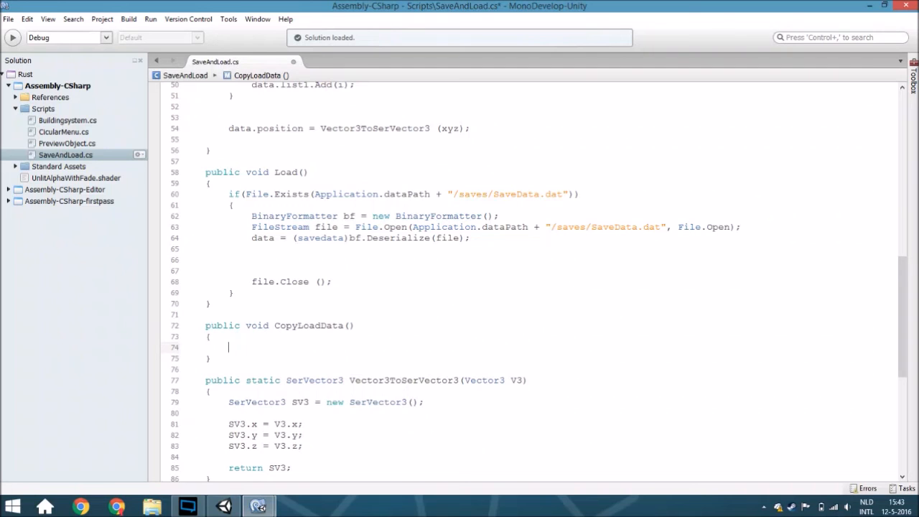
scroll("up", 3)
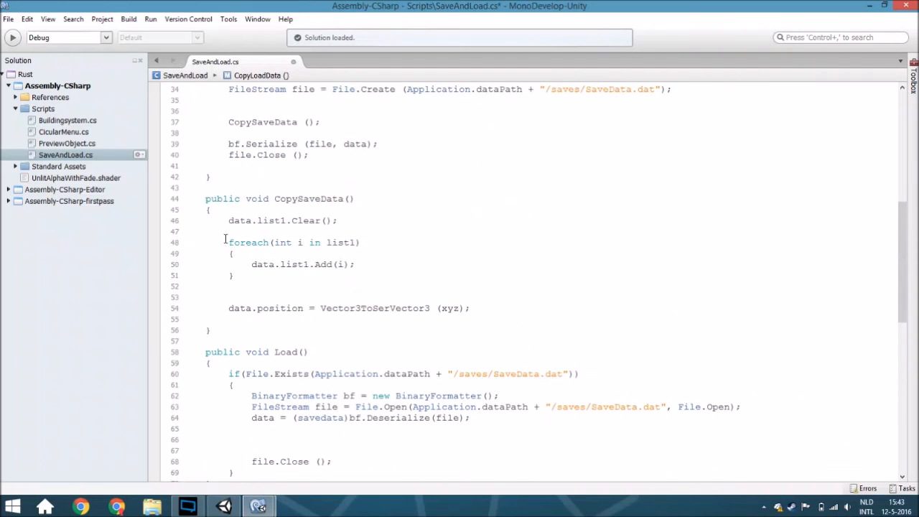
scroll("down", 3)
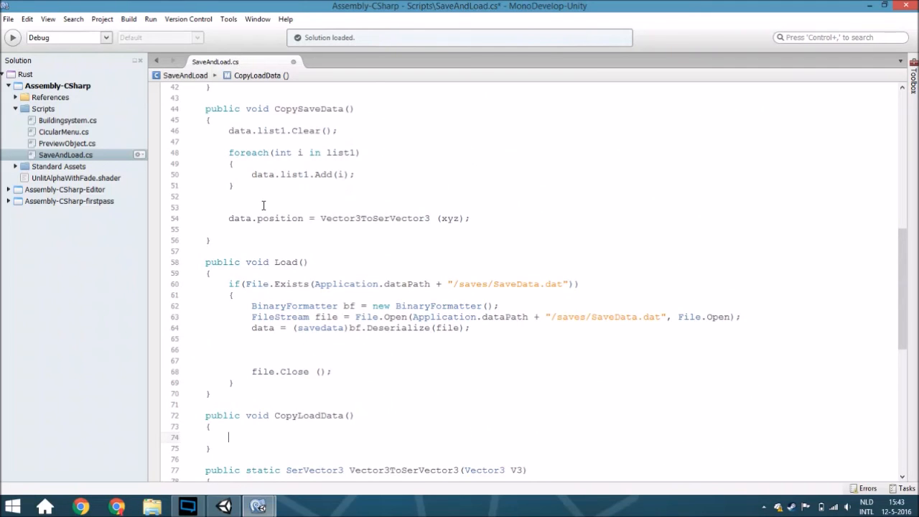
scroll("down", 3)
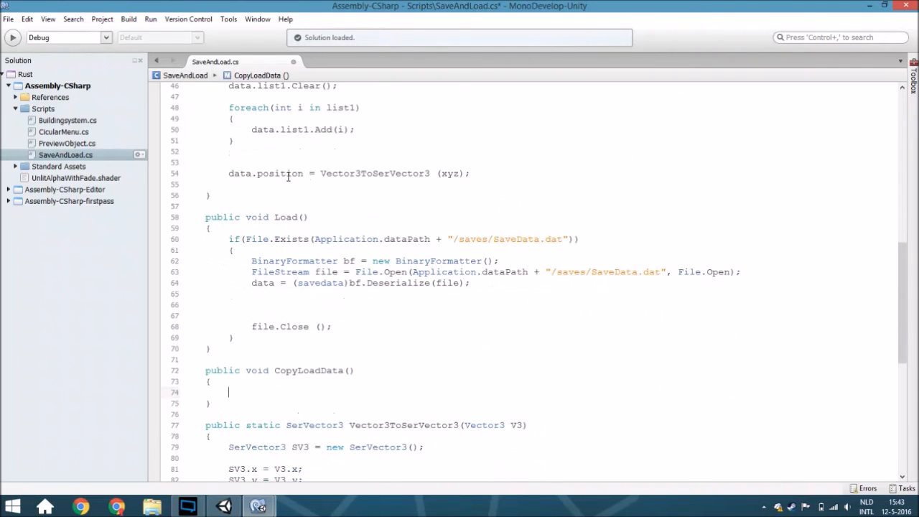
scroll("up", 3)
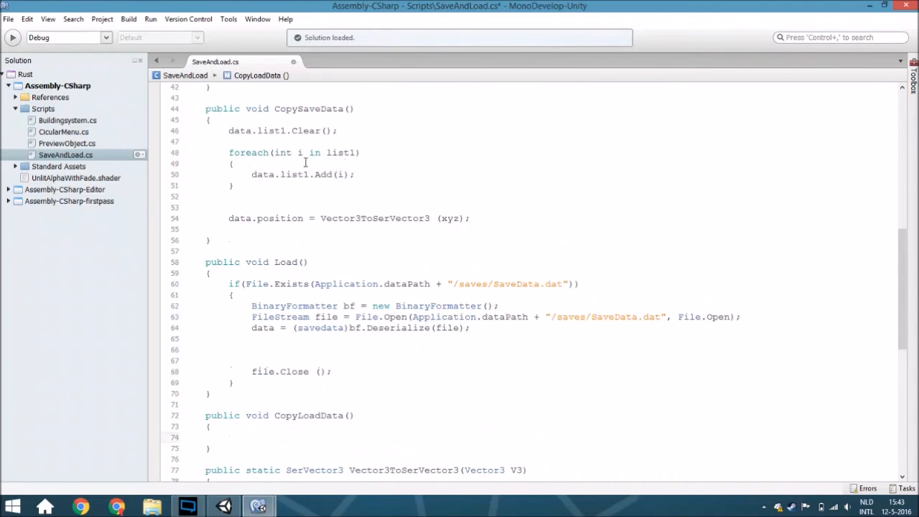
Begin CopyLoadData's body with 'list1.Clear();'
type("data.")
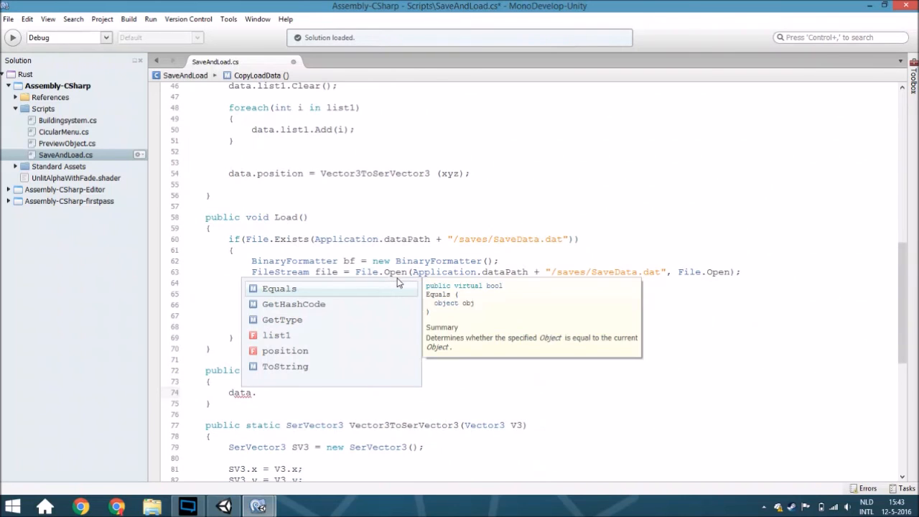
type("cle")
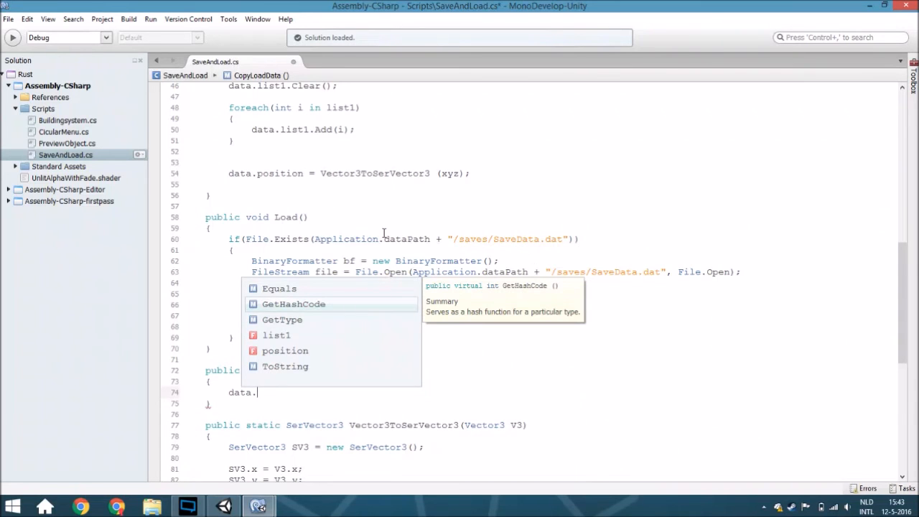
scroll("up", 3)
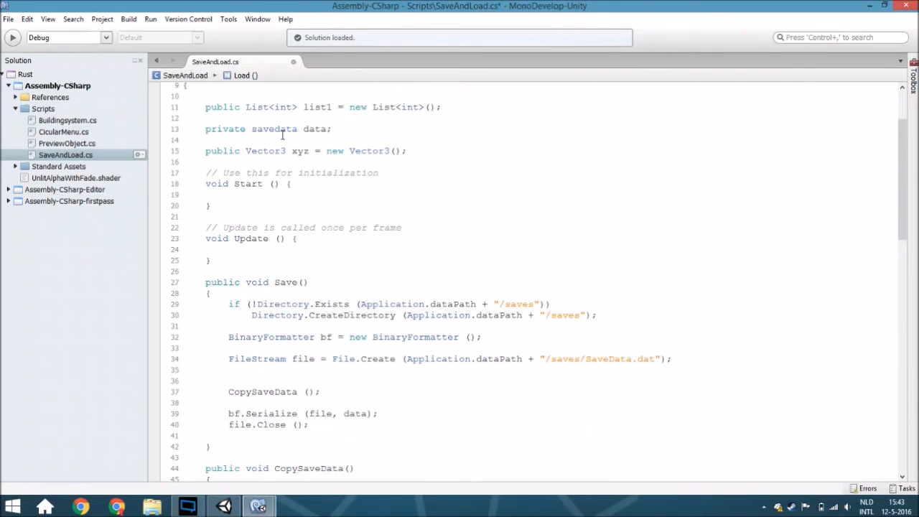
scroll("down", 3)
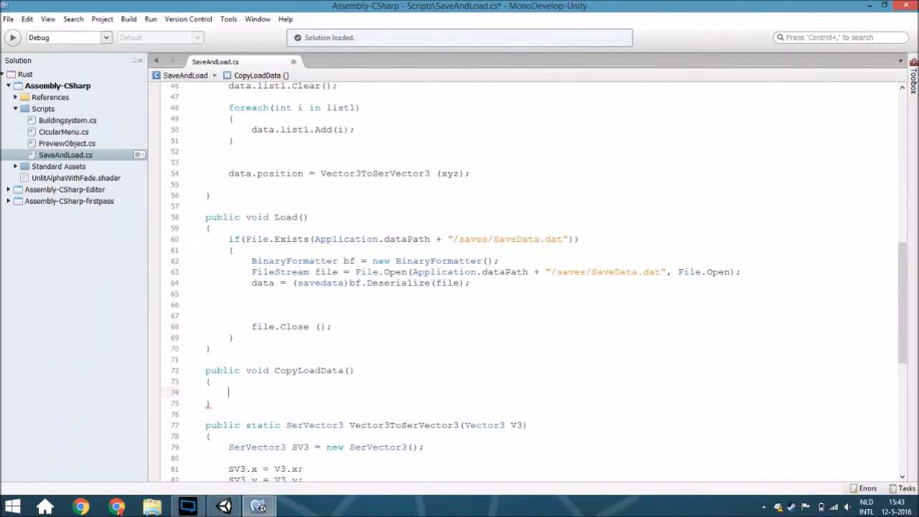
type("list1.Clear ();")
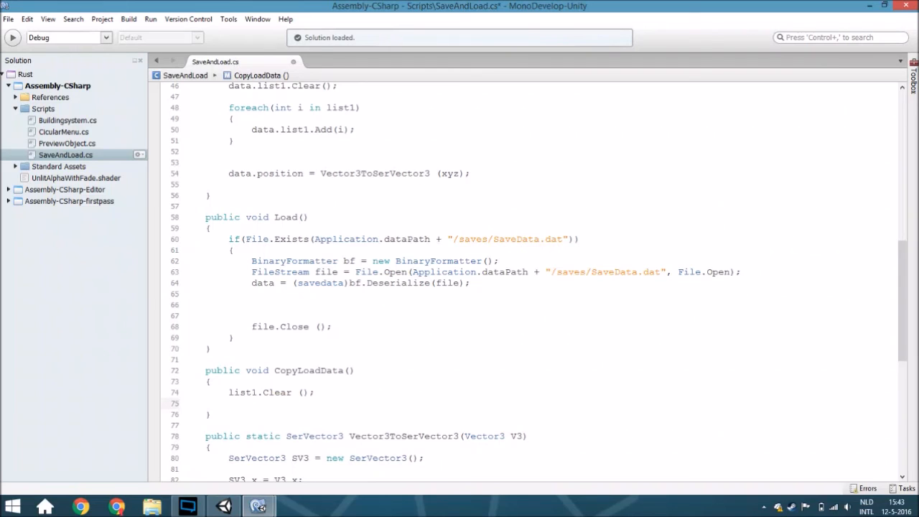
Add 'foreach(int i in data.list1){ list1.Add(i); }' to CopyLoadData
type("foreach(")
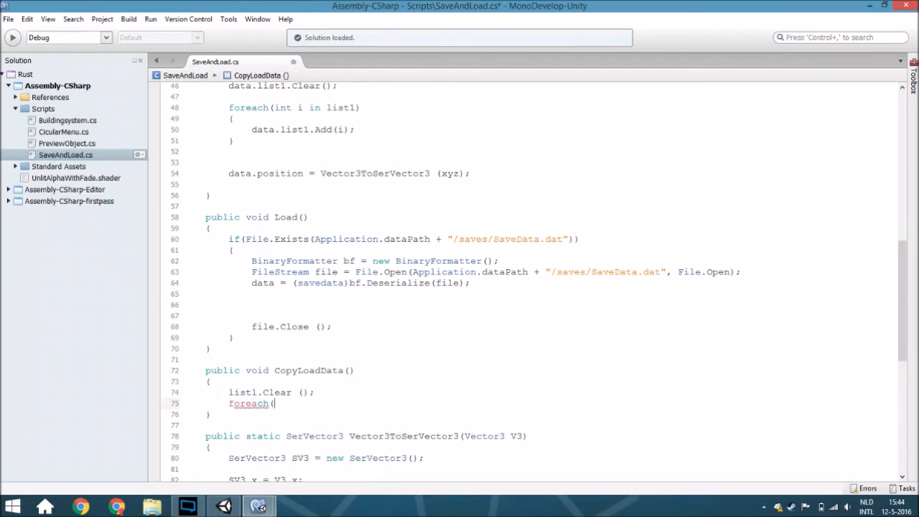
type("(int i")
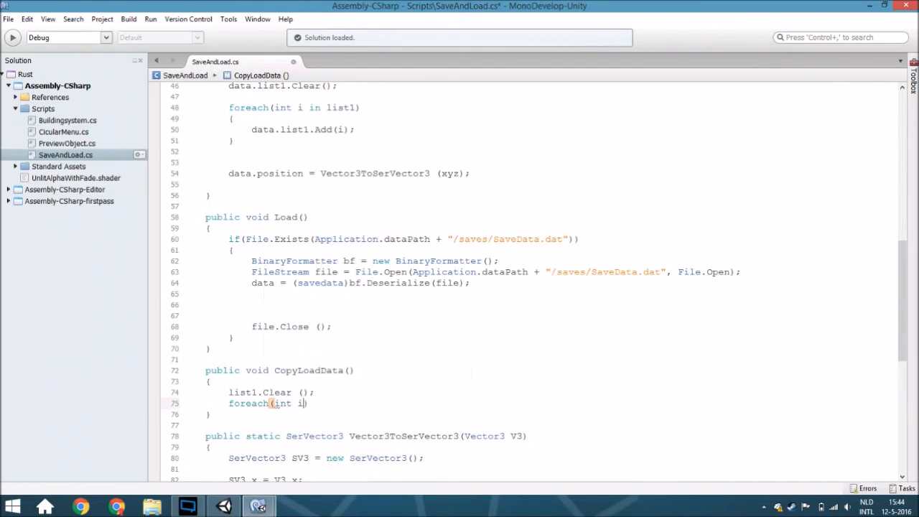
type("in data.list1")
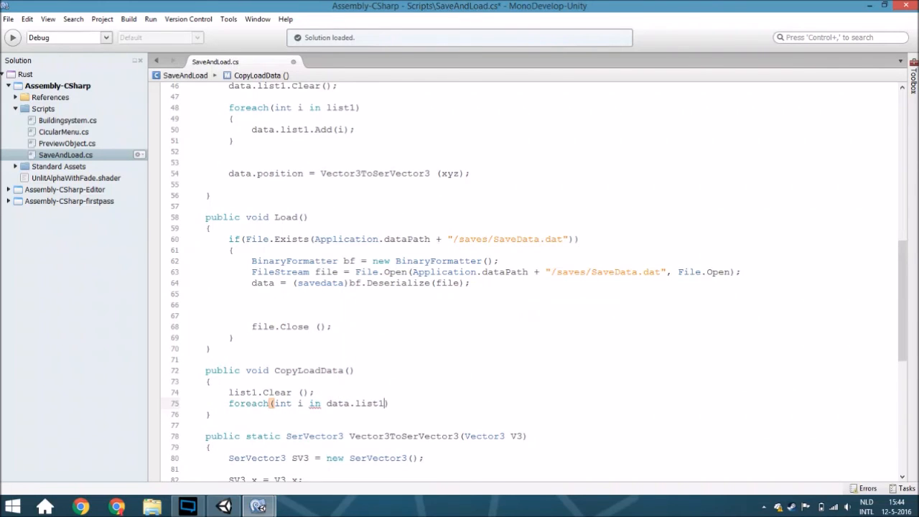
key("Return")
type("{")
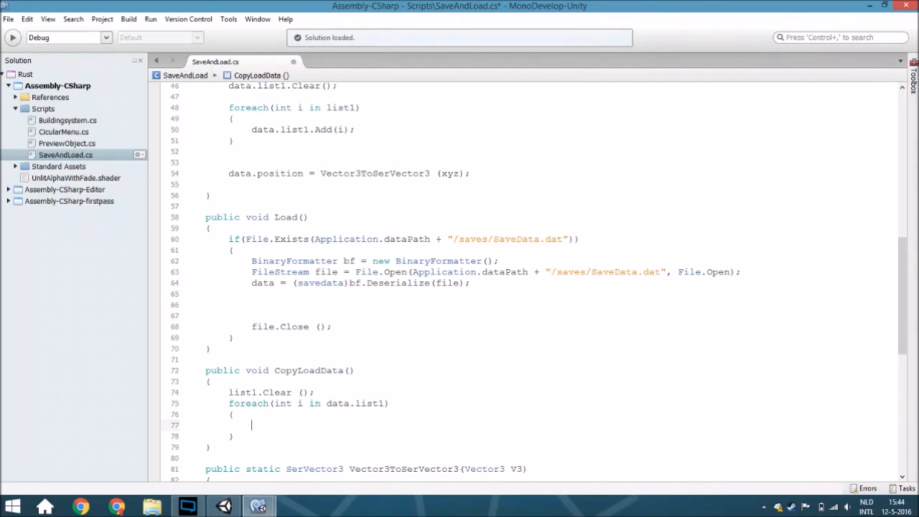
mouse_move(375, 402)
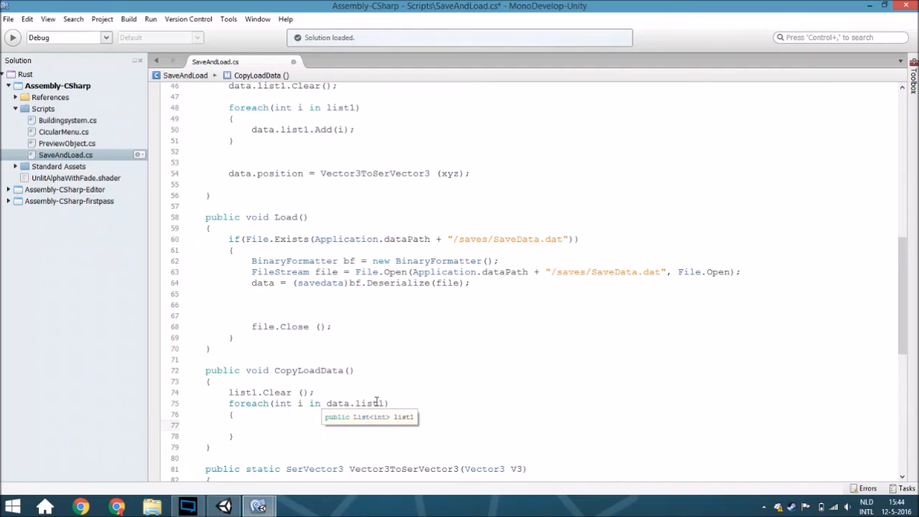
type("list1")
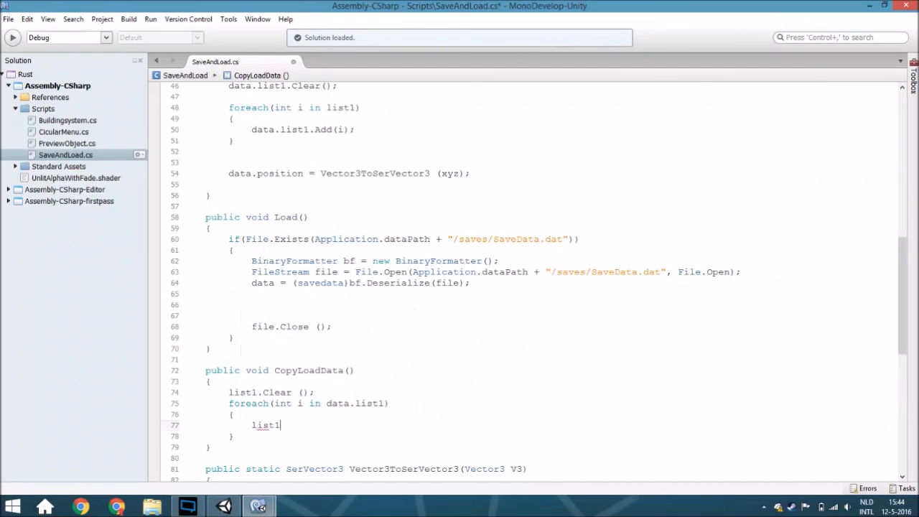
type(".Add")
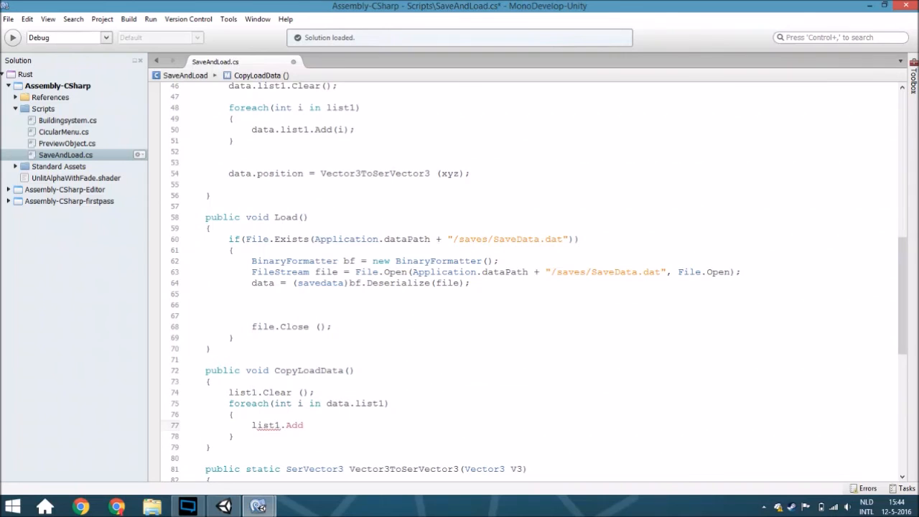
type("();")
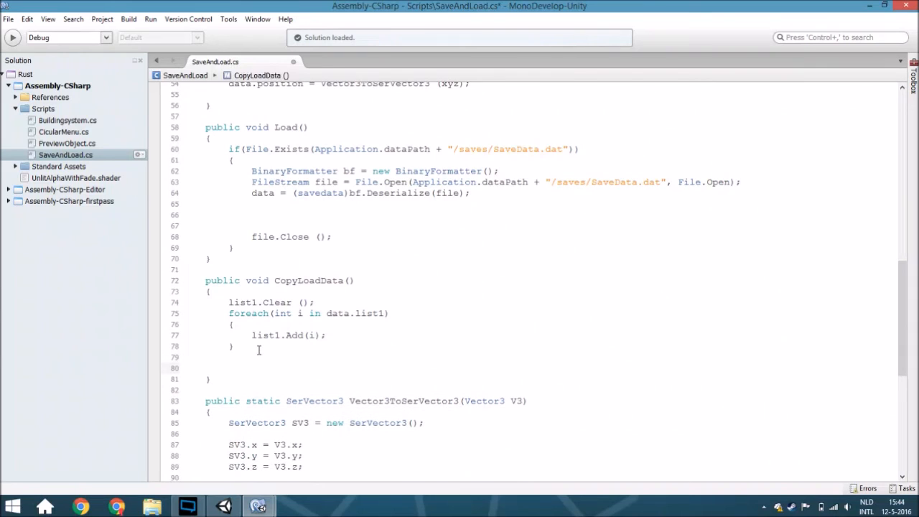
Set 'xyz = SerVector3ToVector(data.position);' after the loop
type("xyz")
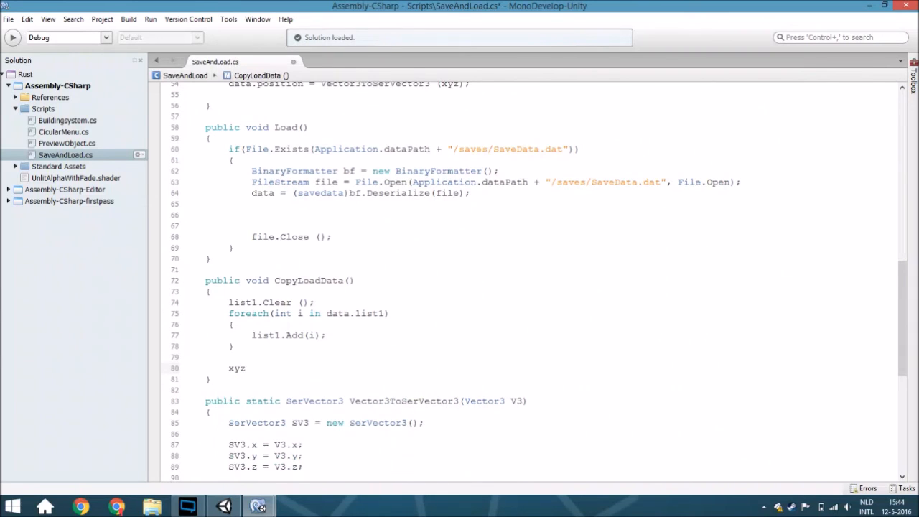
type("= serv")
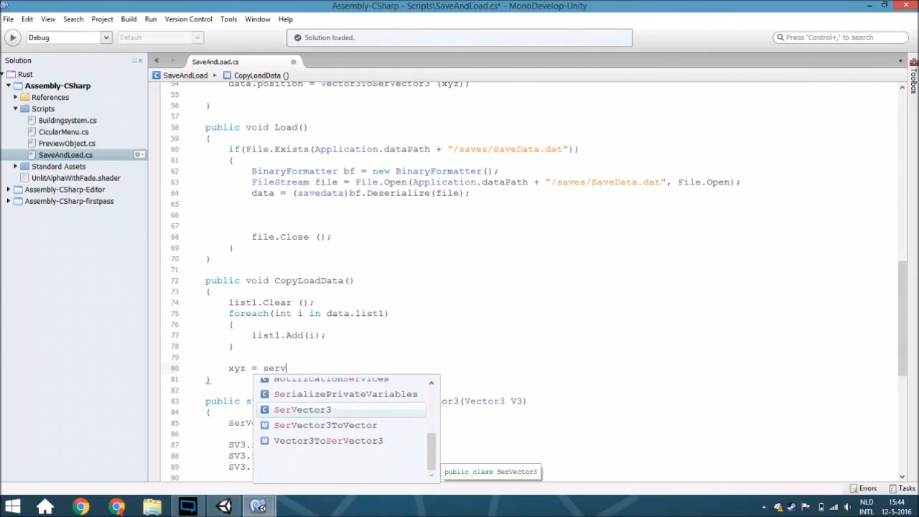
type("e")
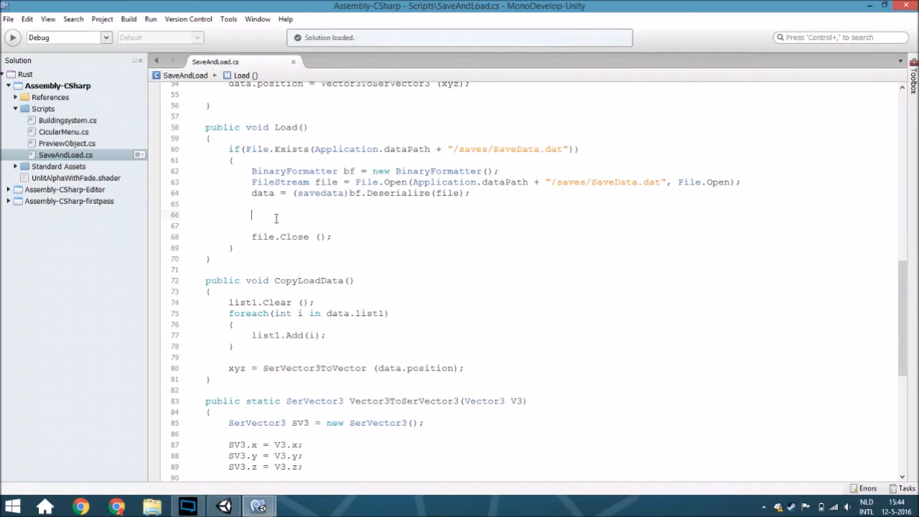
Call CopyLoadData() in Load right after the Deserialize line
type("cop")
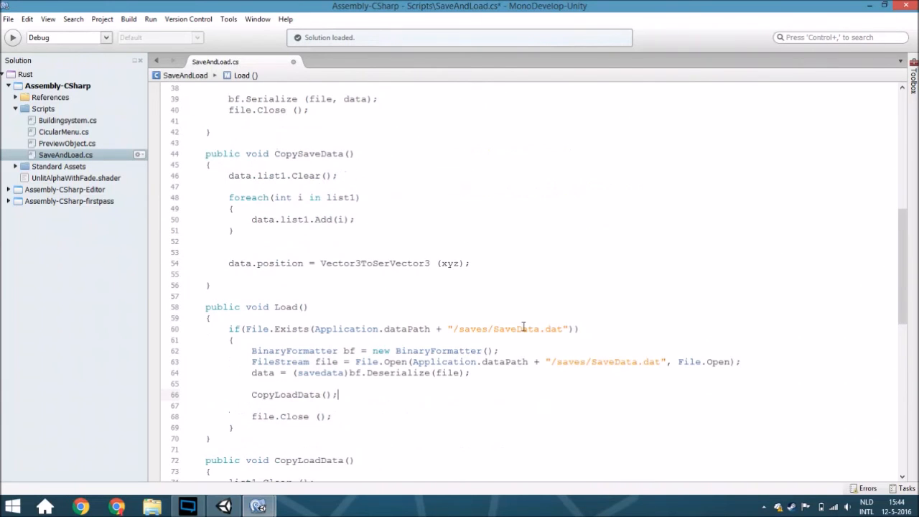
scroll("up", 3)
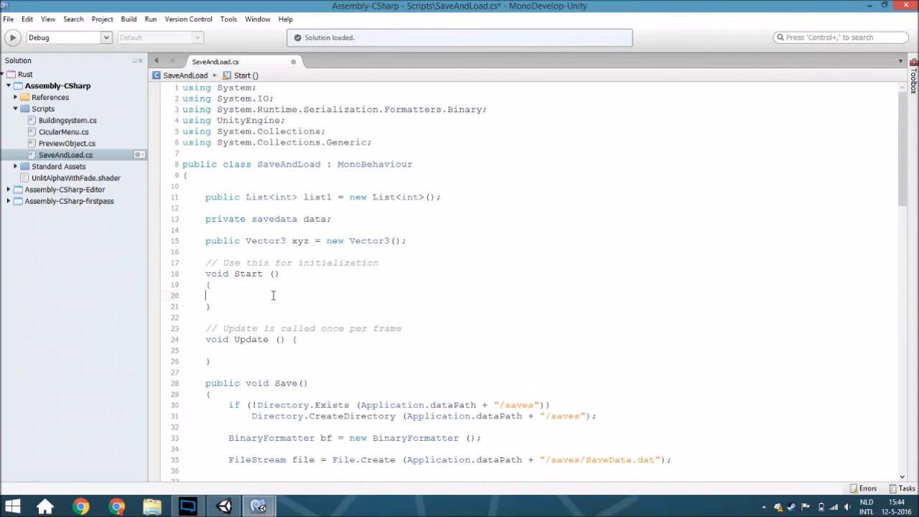
mouse_move(366, 298)
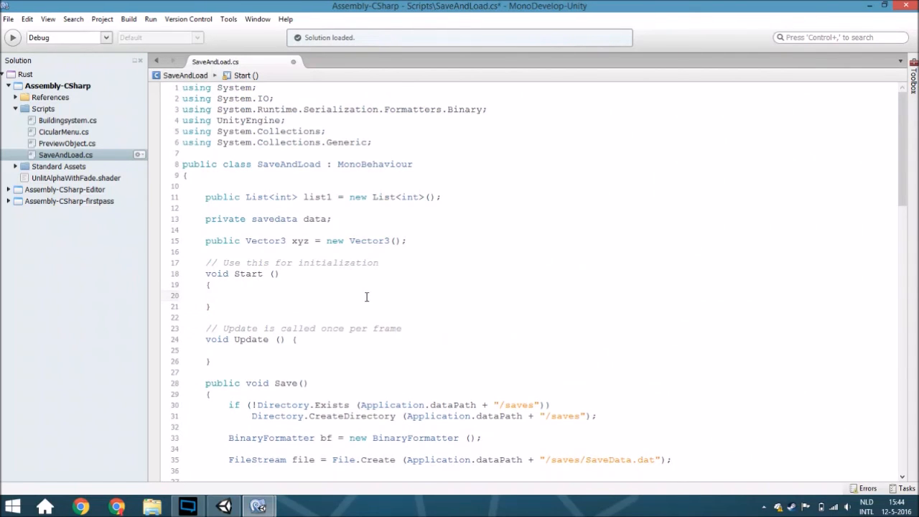
Call Load() in Start and 'if (Input.GetKeyDown(KeyCode.Q)) Save();' in Update
type("save")
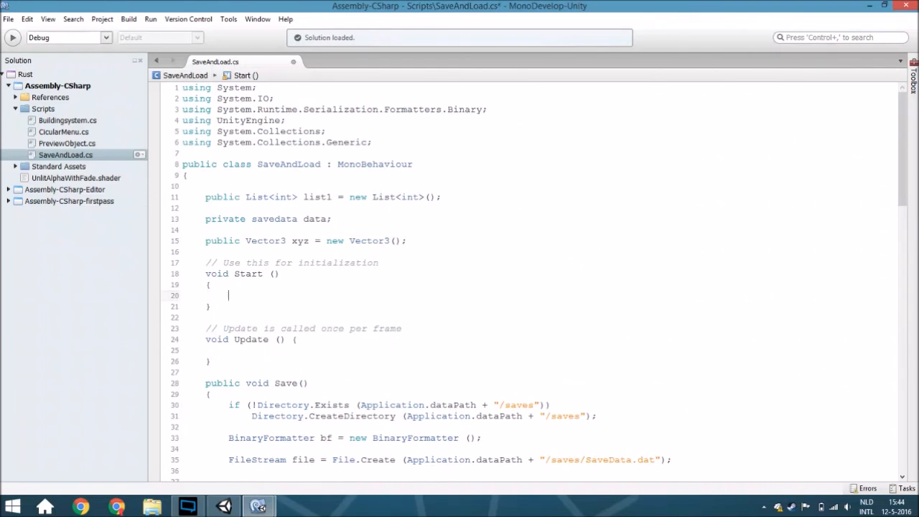
type("Load ();")
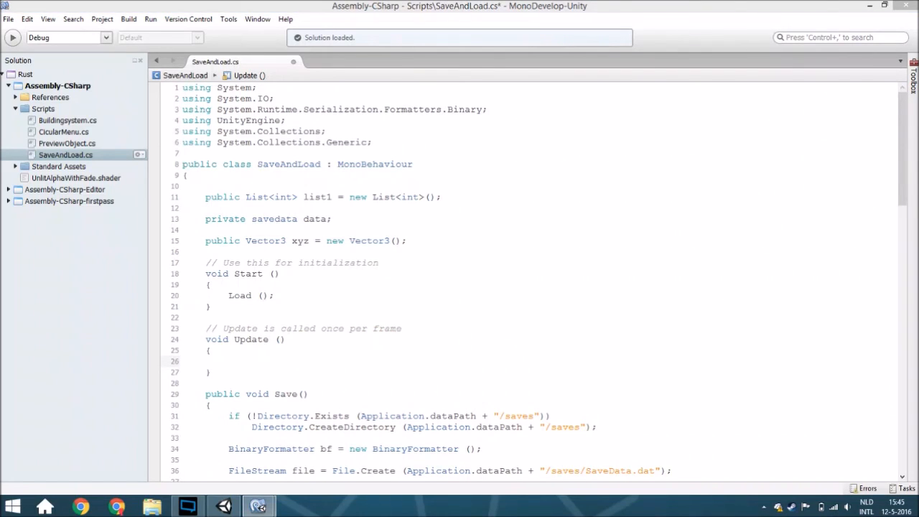
left_click(212, 362)
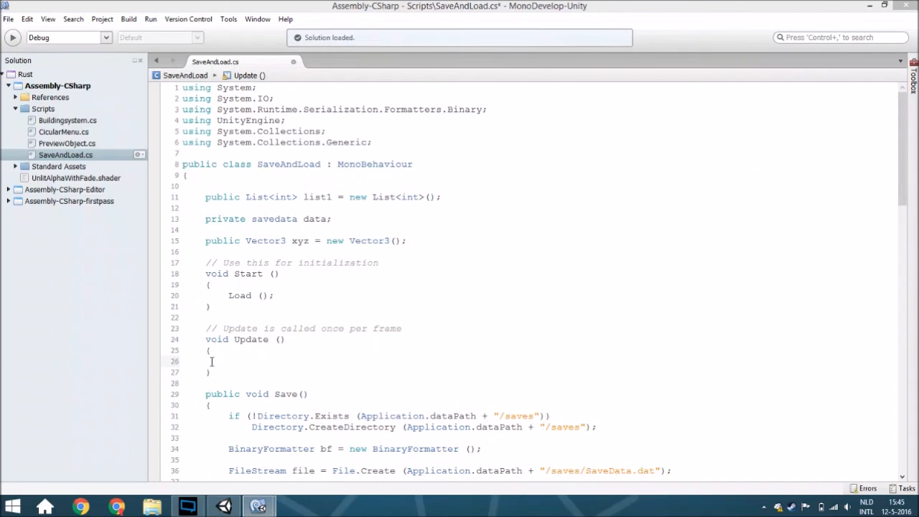
type("if (Input.GetKeyDown (KeyCode.Q))")
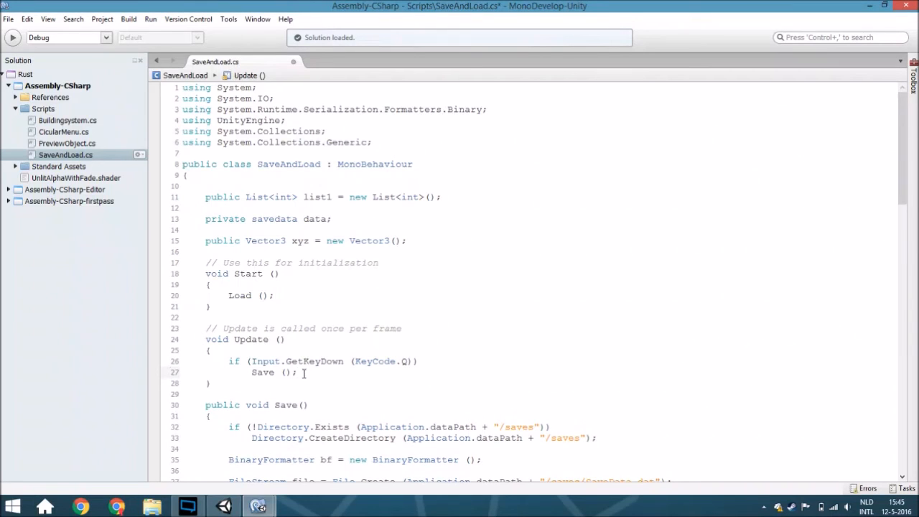